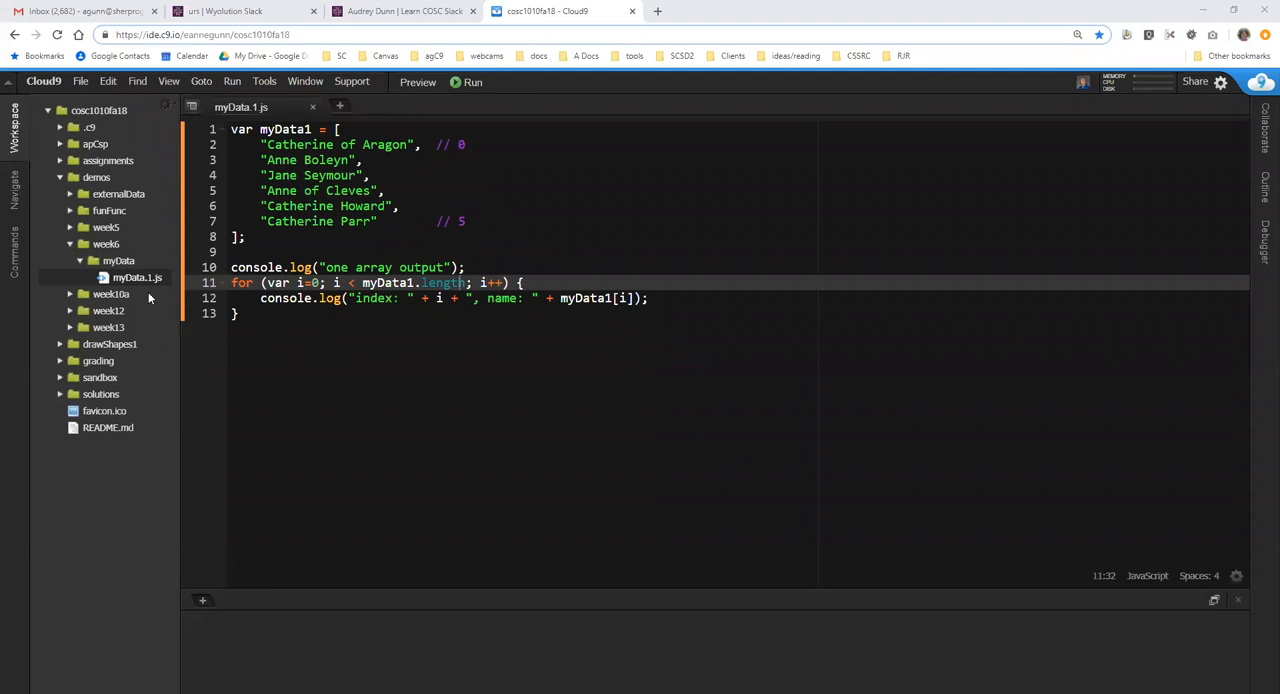
pyautogui.moveTo(130, 292)
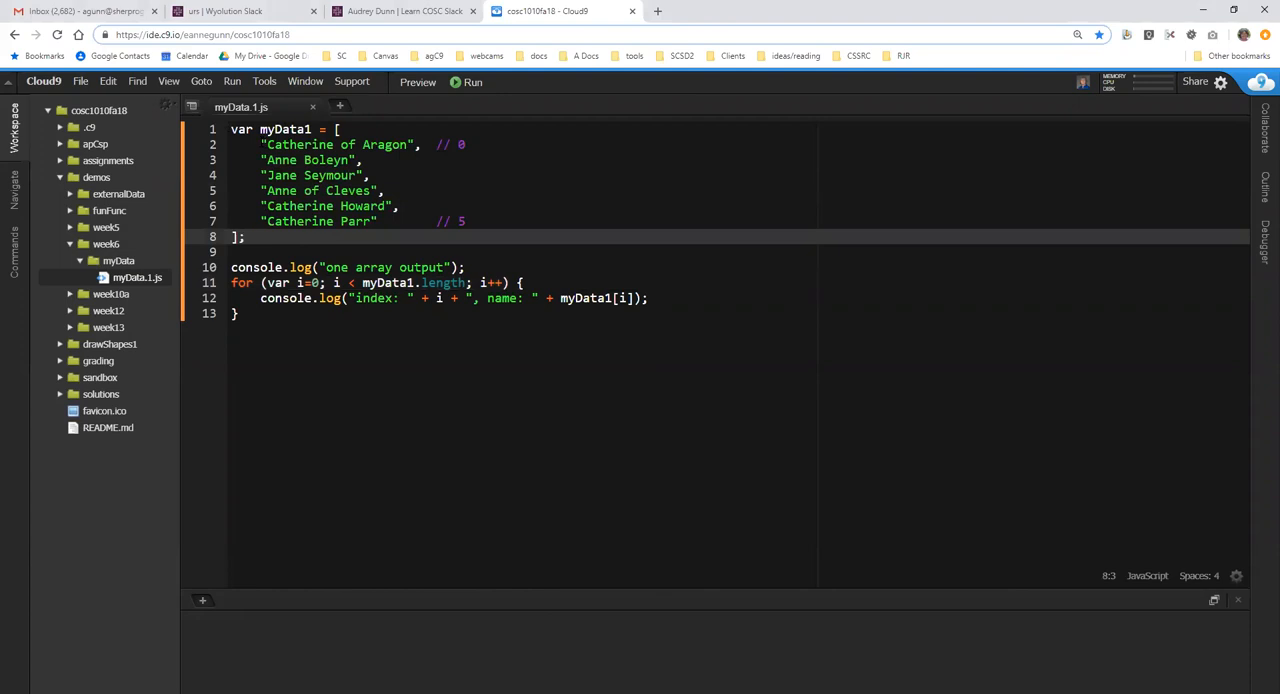
# Declare var myData2 = [ ]; below myData1 and begin entering the wives' fate strings.
pyautogui.doubleClick(336, 144)
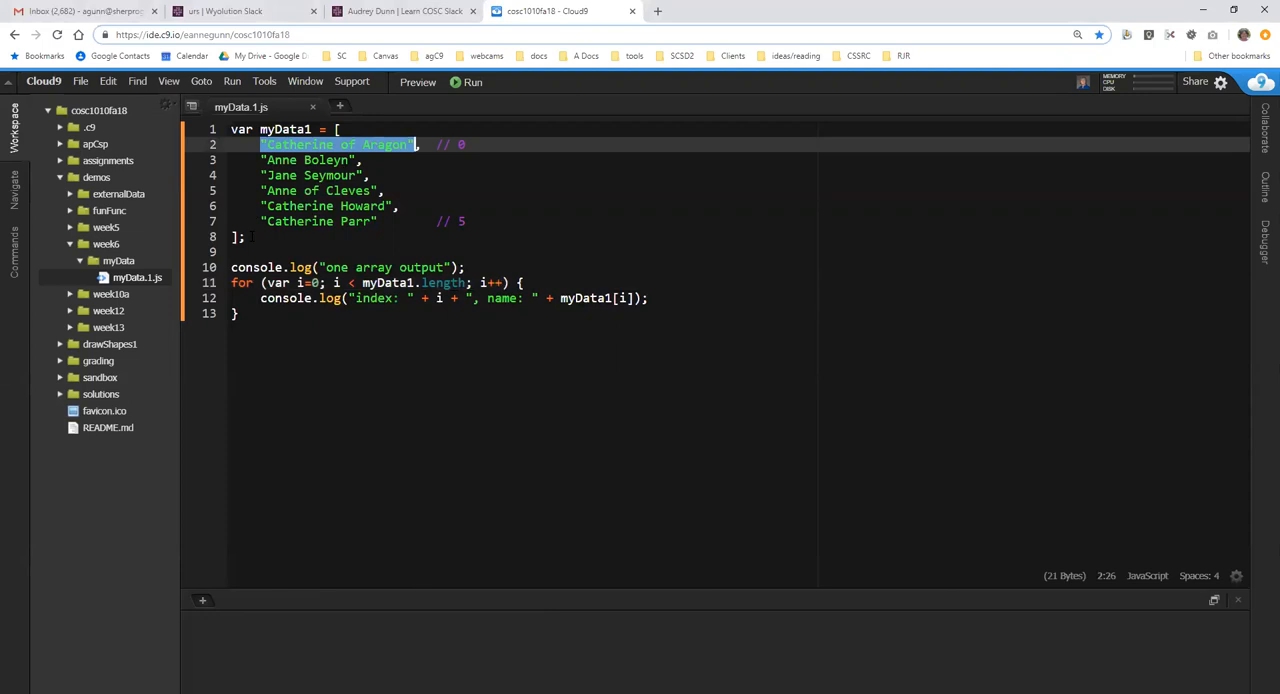
pyautogui.click(248, 236)
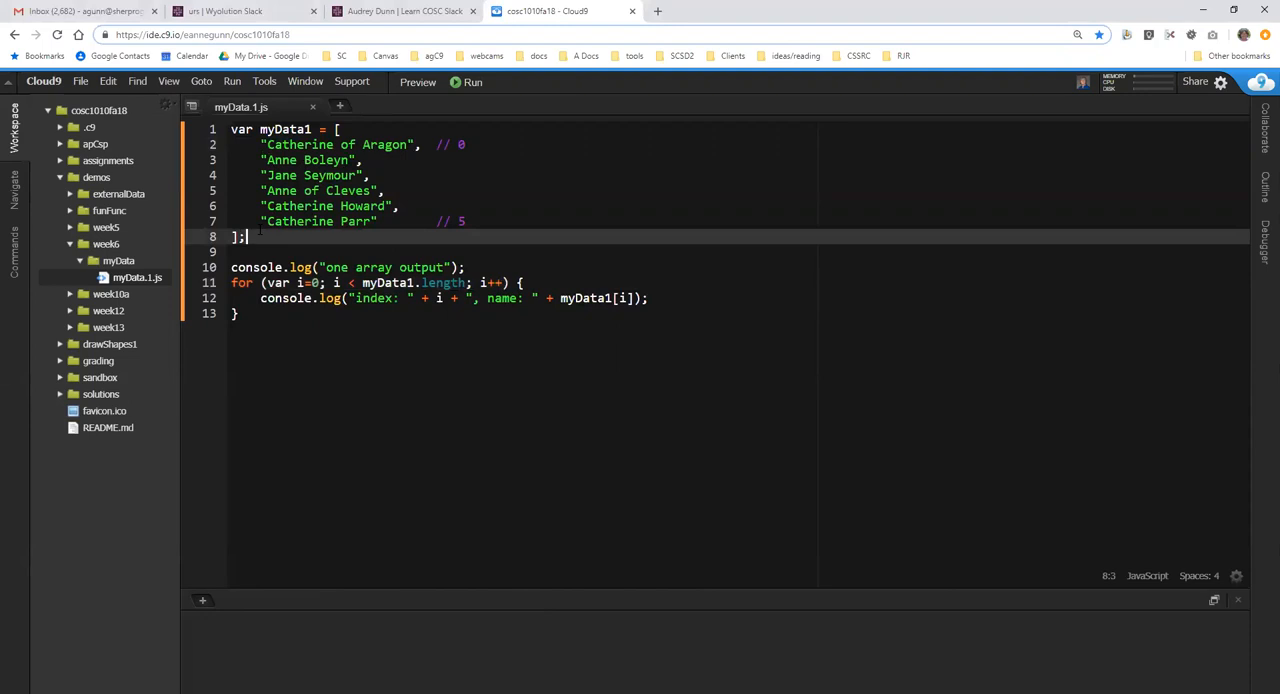
pyautogui.write('var')
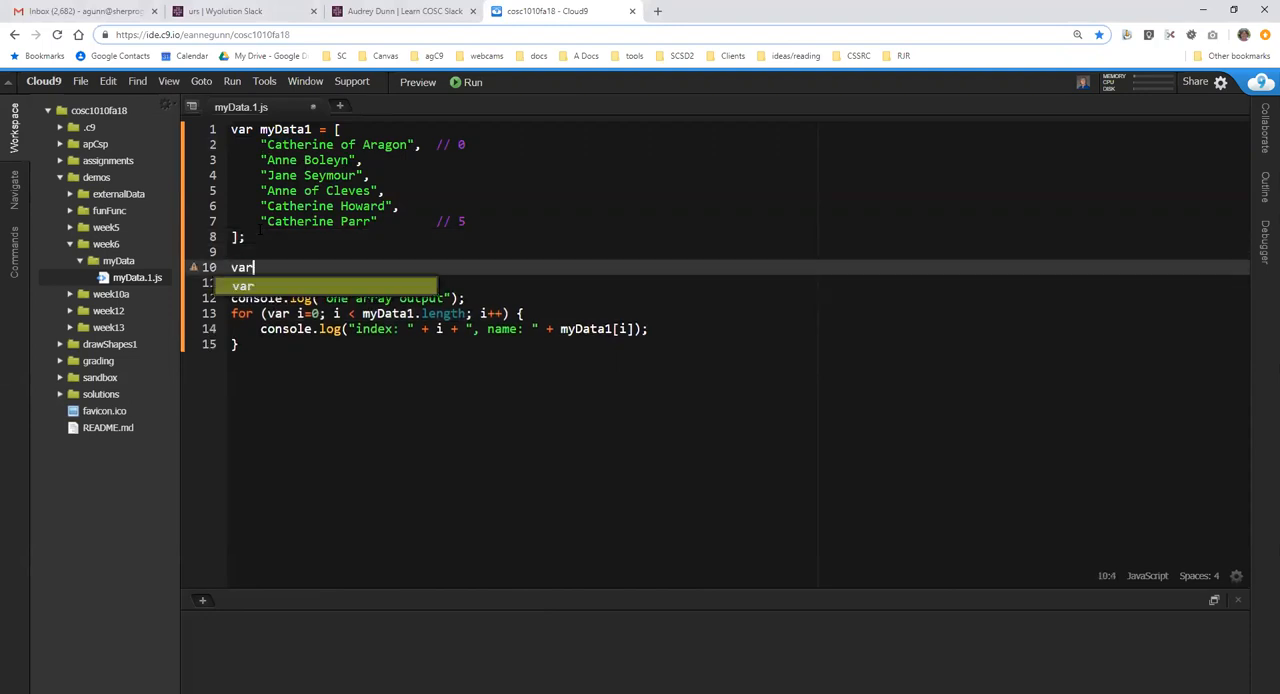
pyautogui.write('myData1')
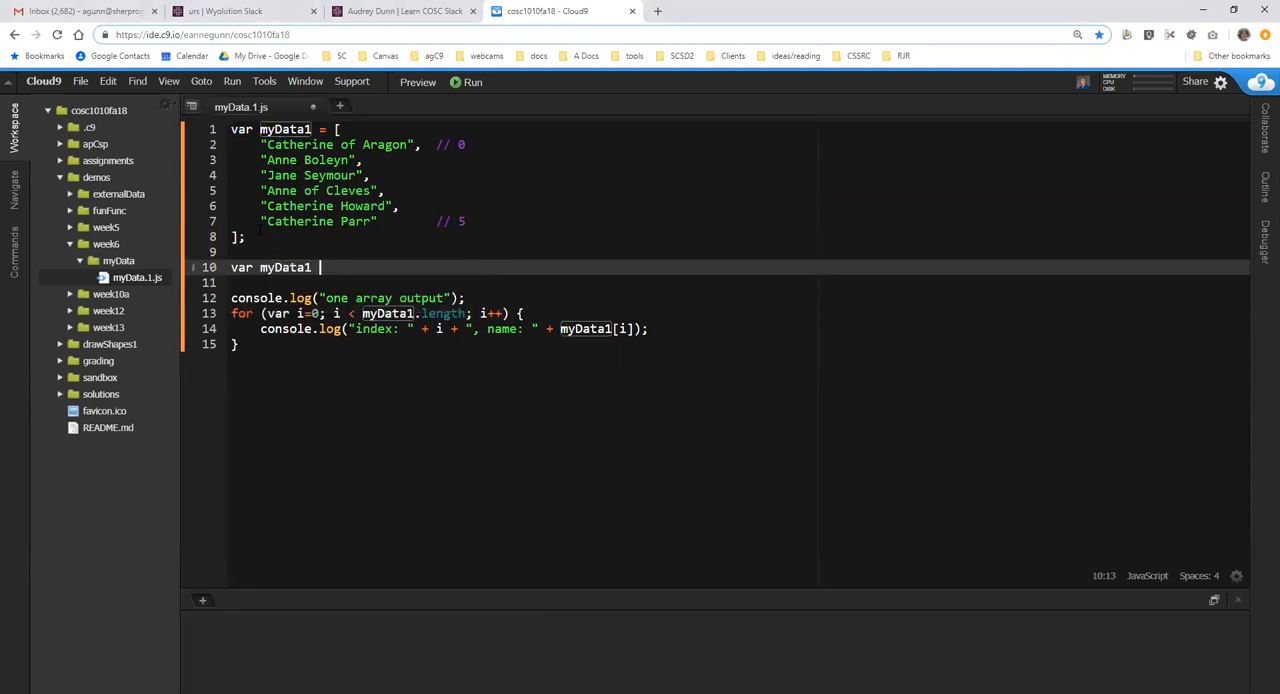
pyautogui.write('= []')
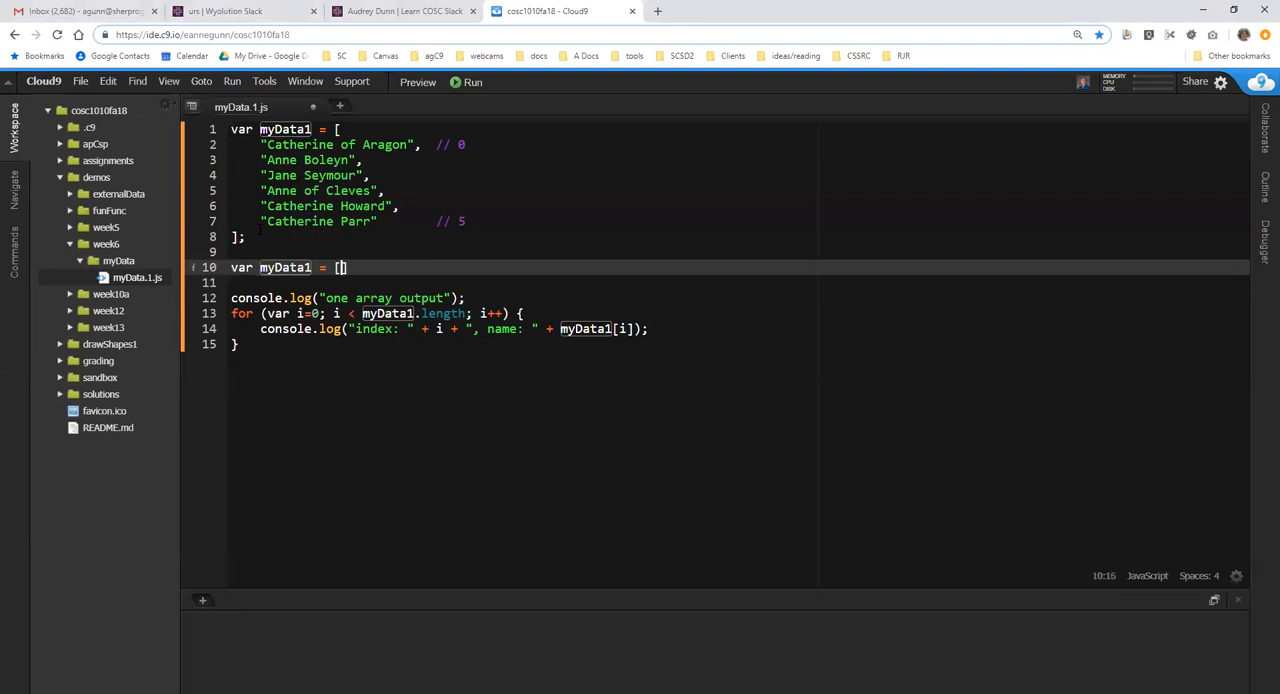
pyautogui.press('BackSpace')
pyautogui.write('2')
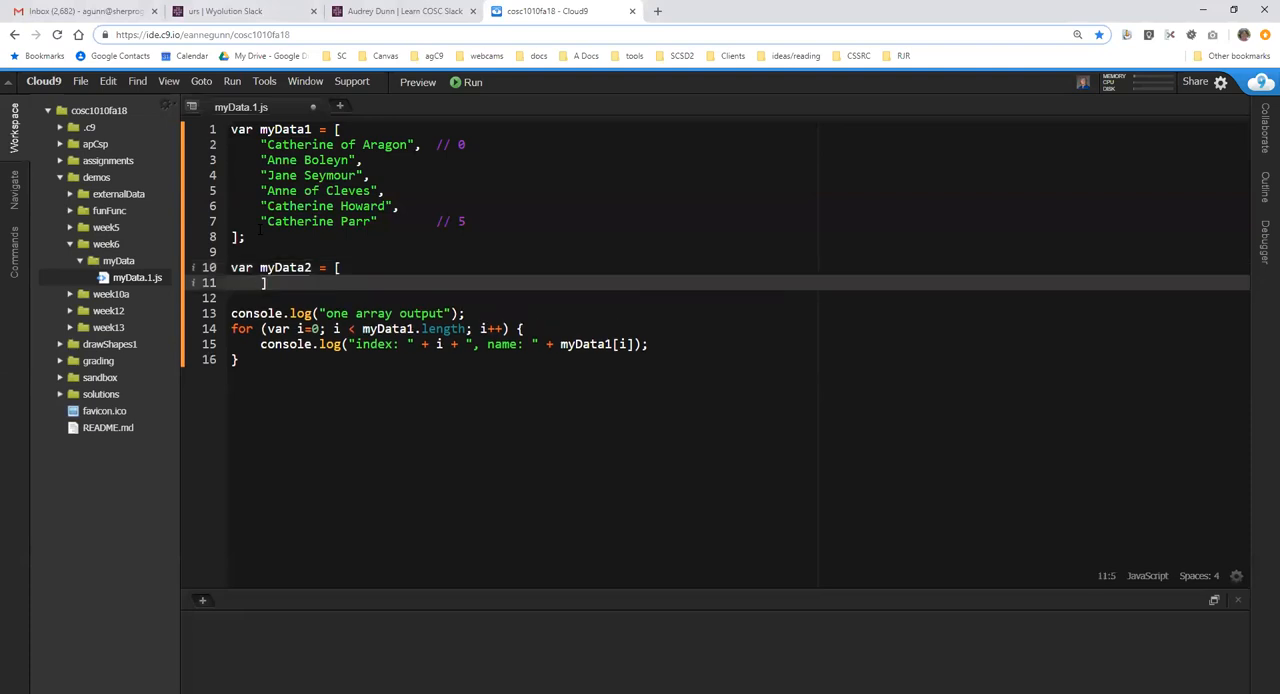
pyautogui.write(';')
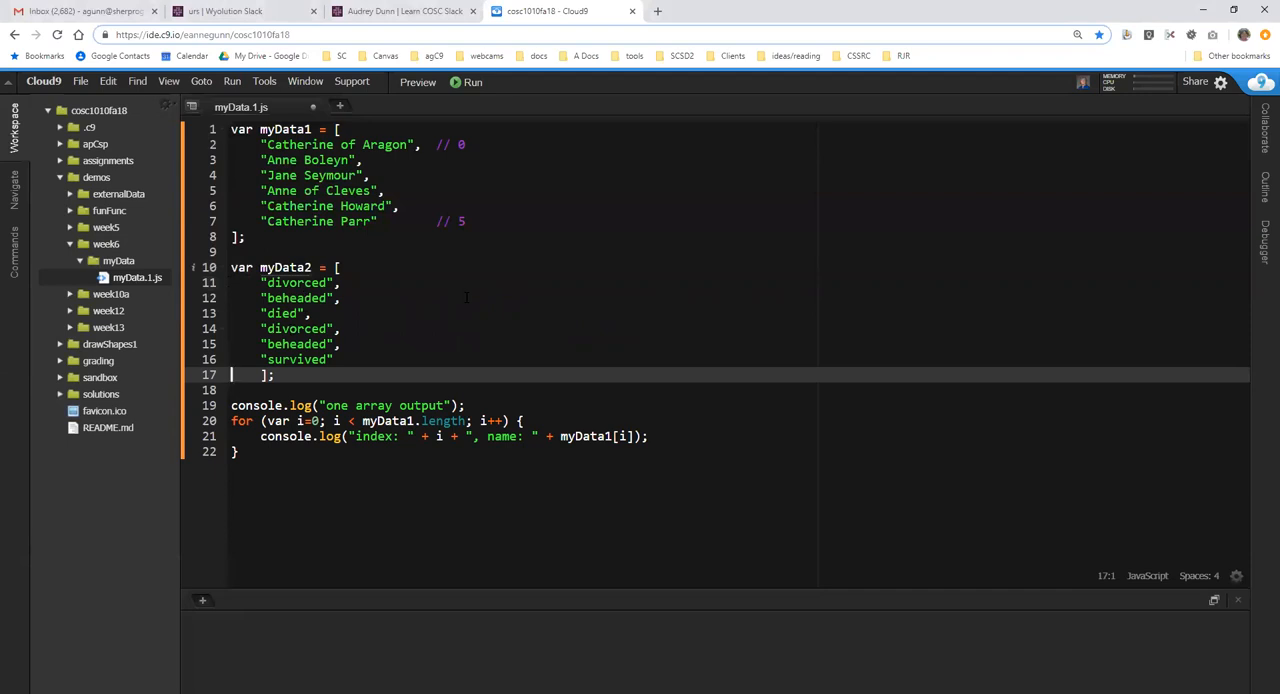
pyautogui.write('B')
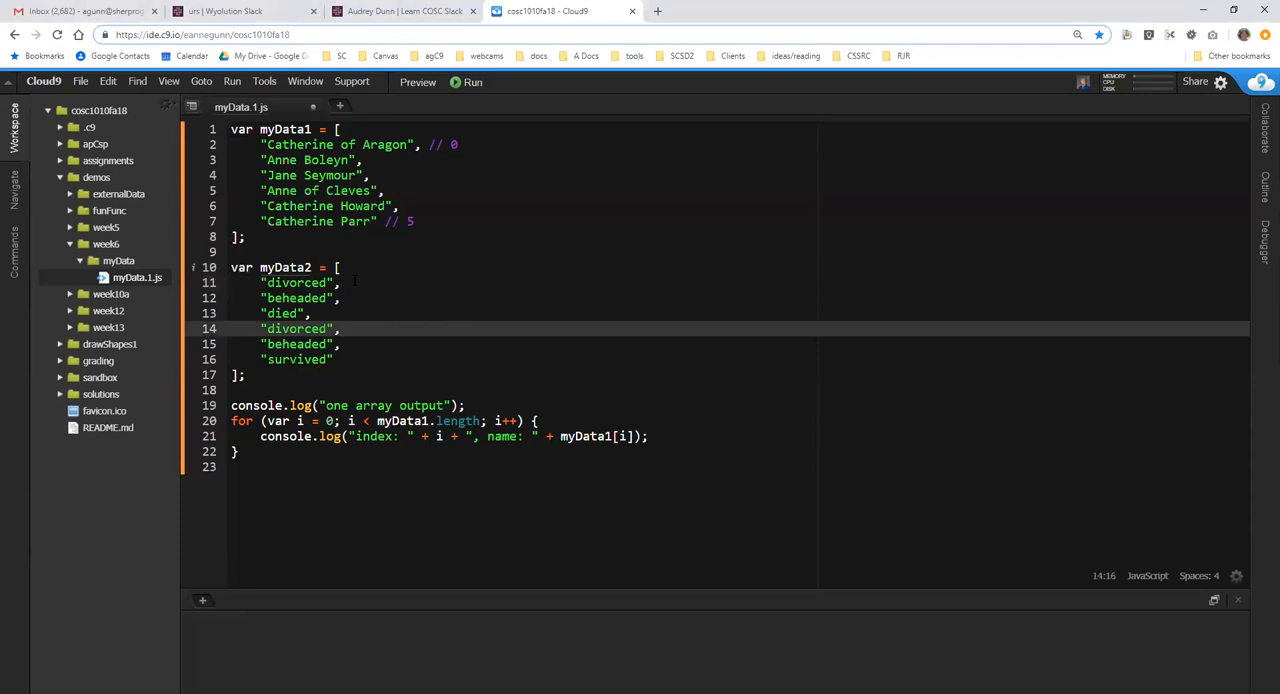
pyautogui.click(262, 144)
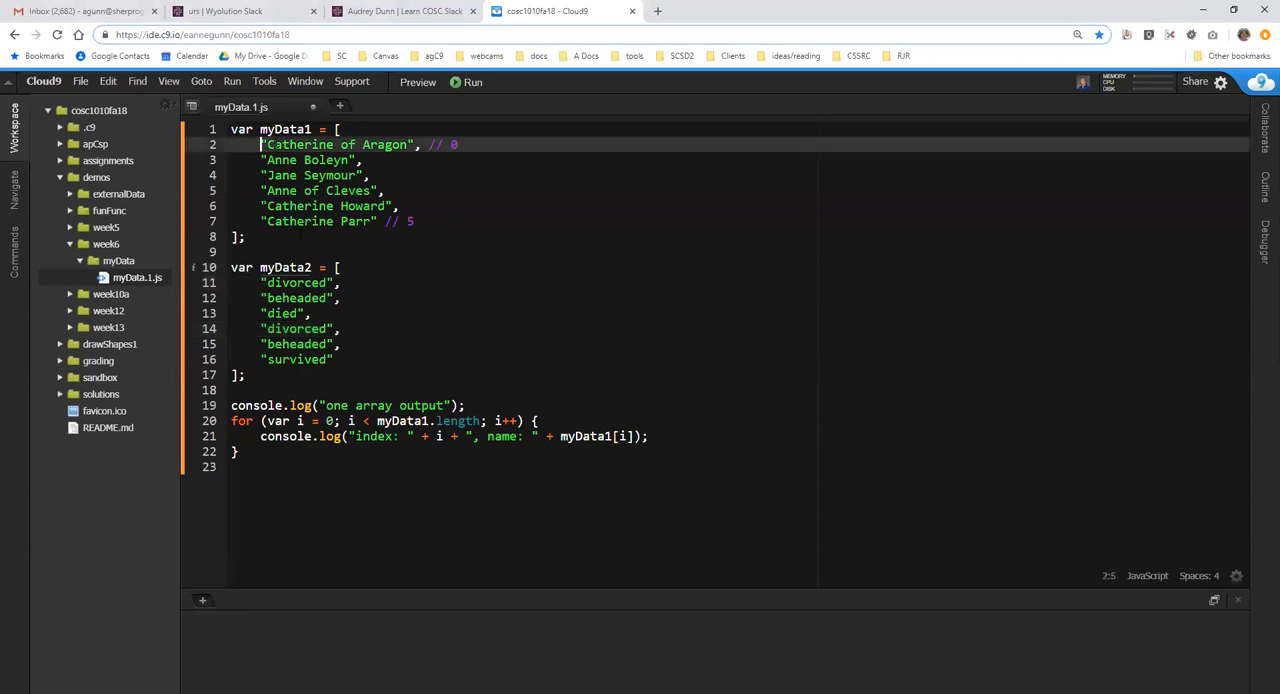
pyautogui.doubleClick(336, 144)
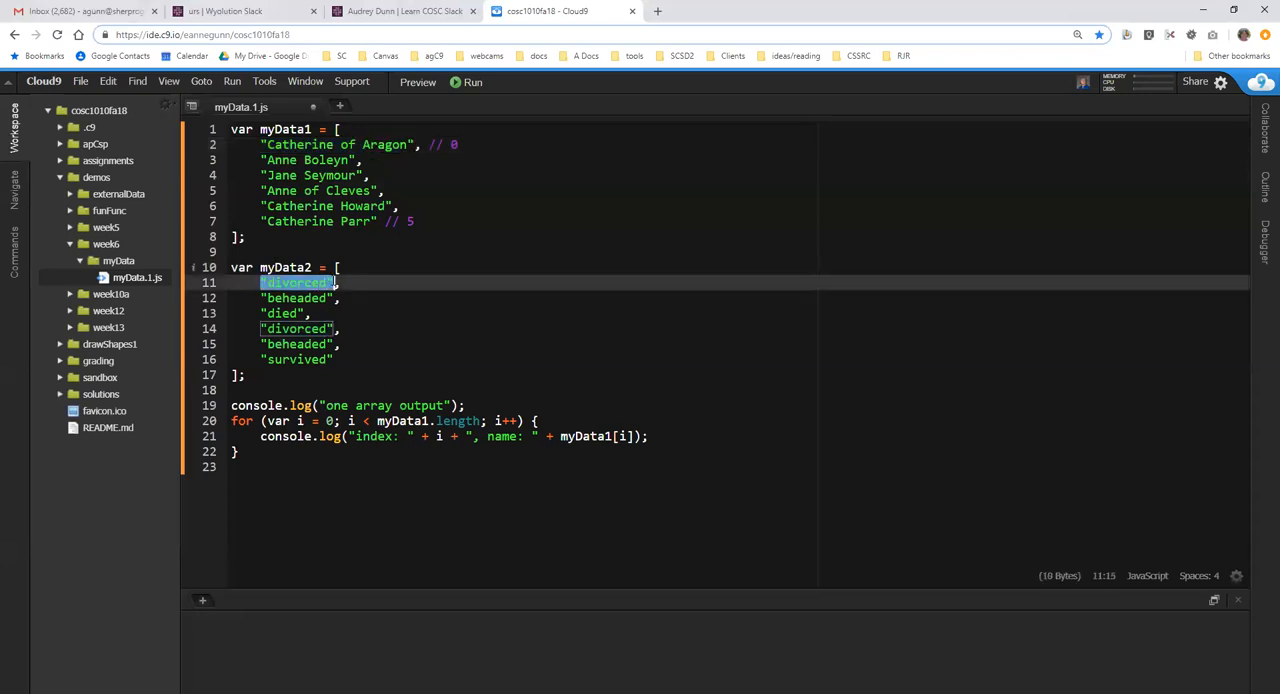
pyautogui.click(342, 282)
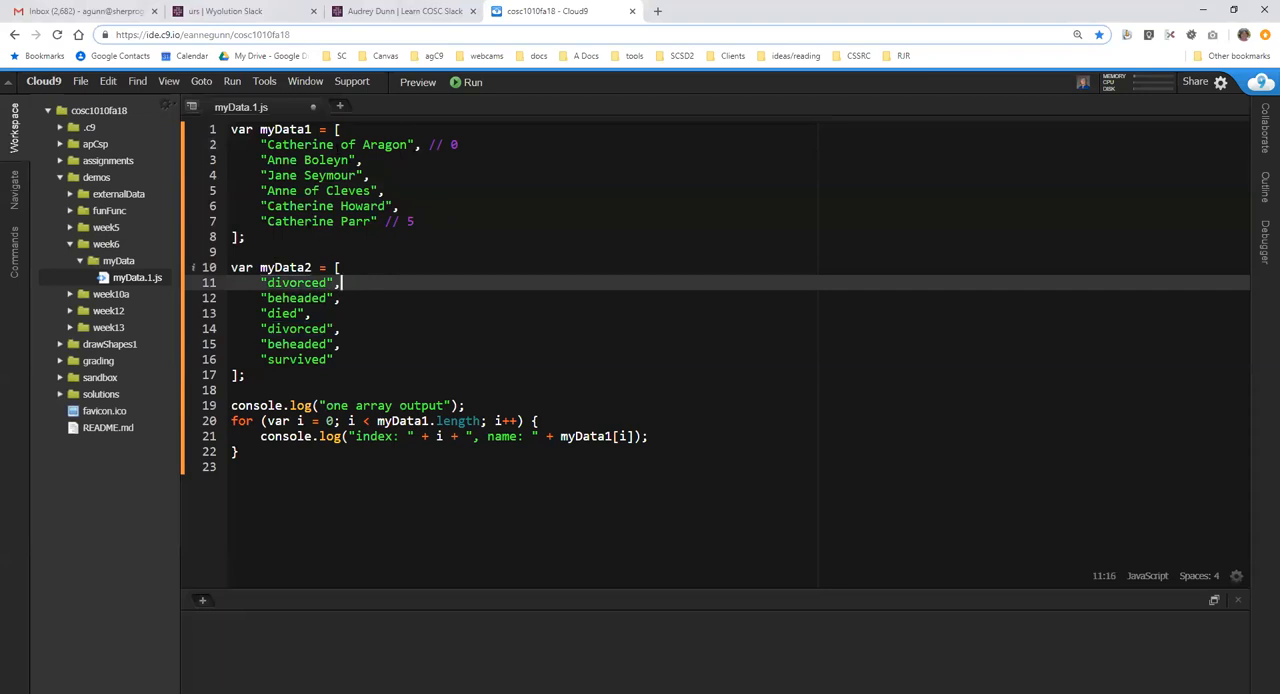
pyautogui.doubleClick(336, 404)
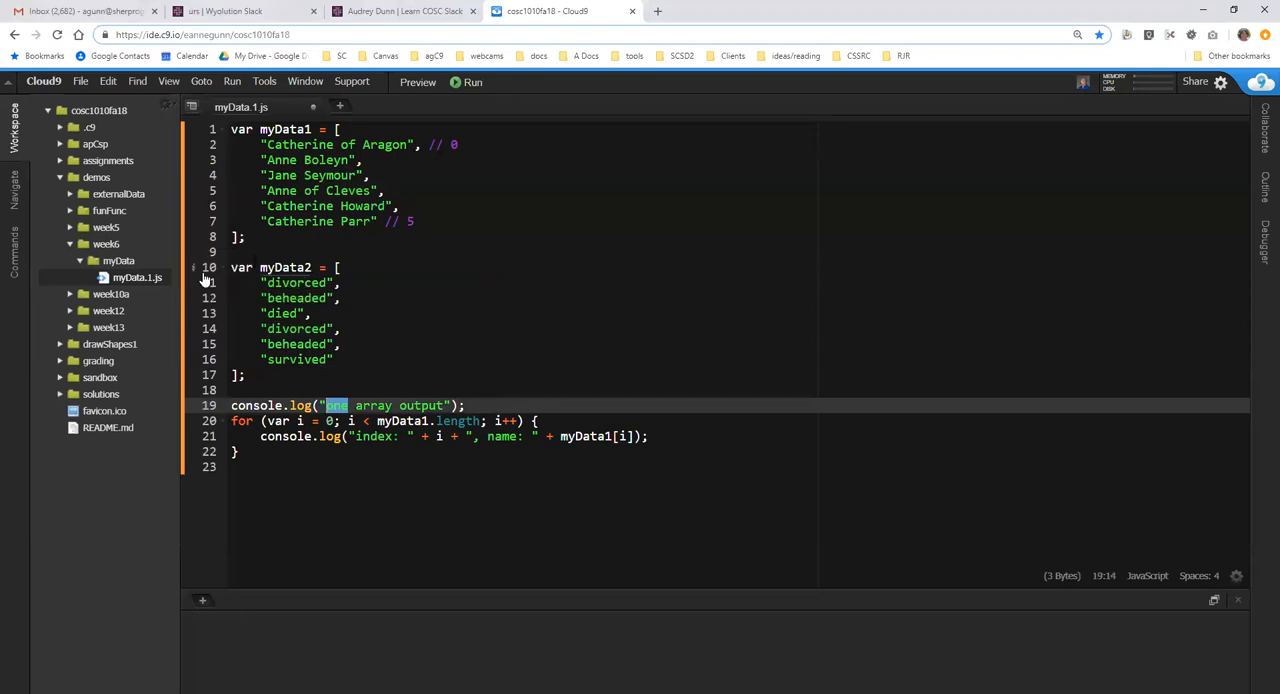
# Use File > Save As to save the script as myData2.js in the myData folder.
pyautogui.click(80, 80)
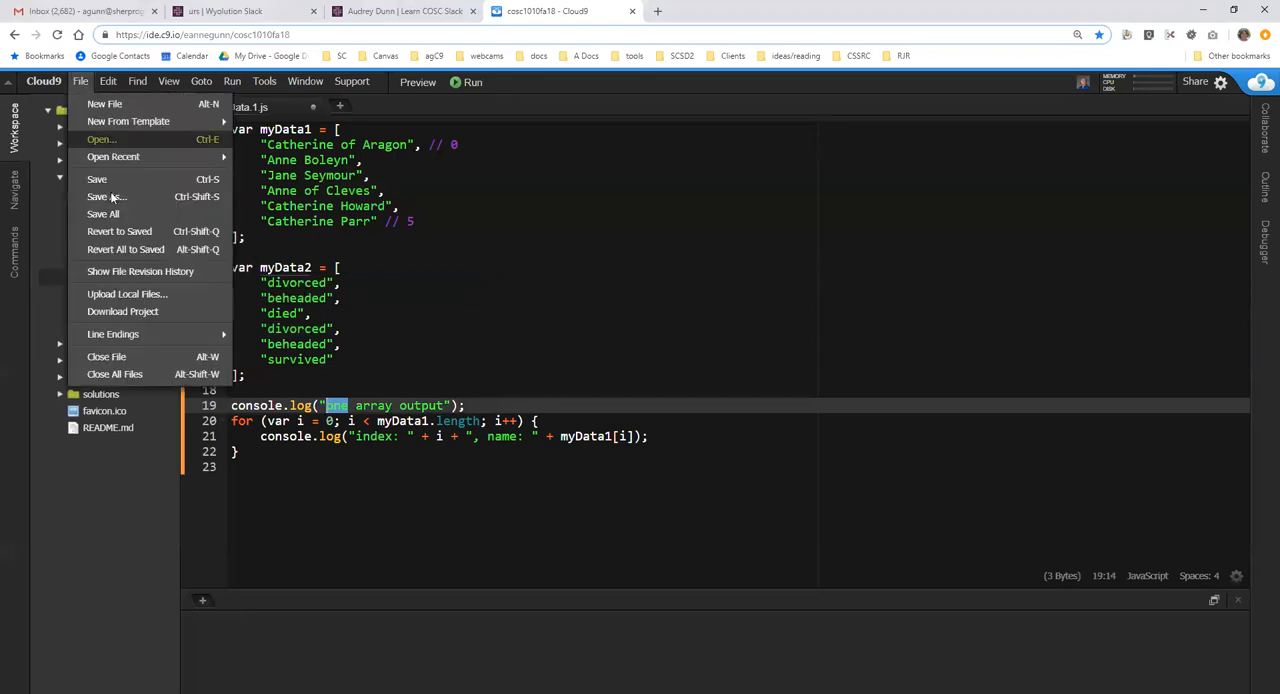
pyautogui.click(108, 196)
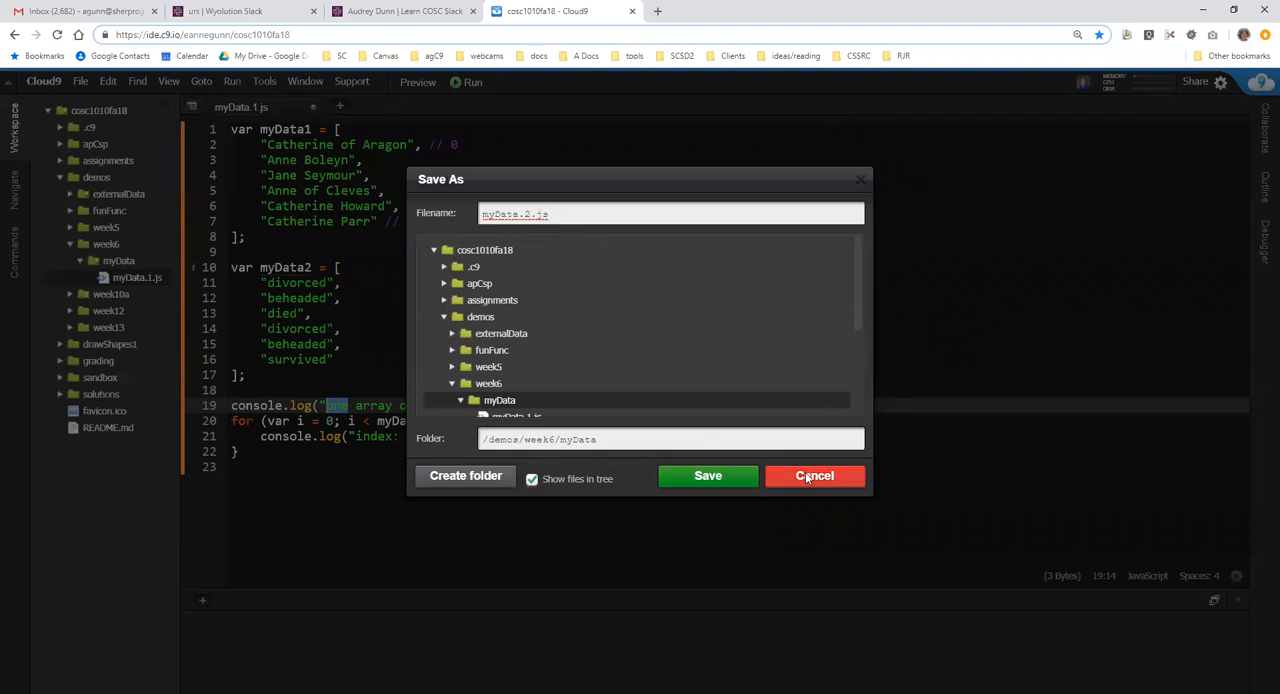
pyautogui.click(708, 476)
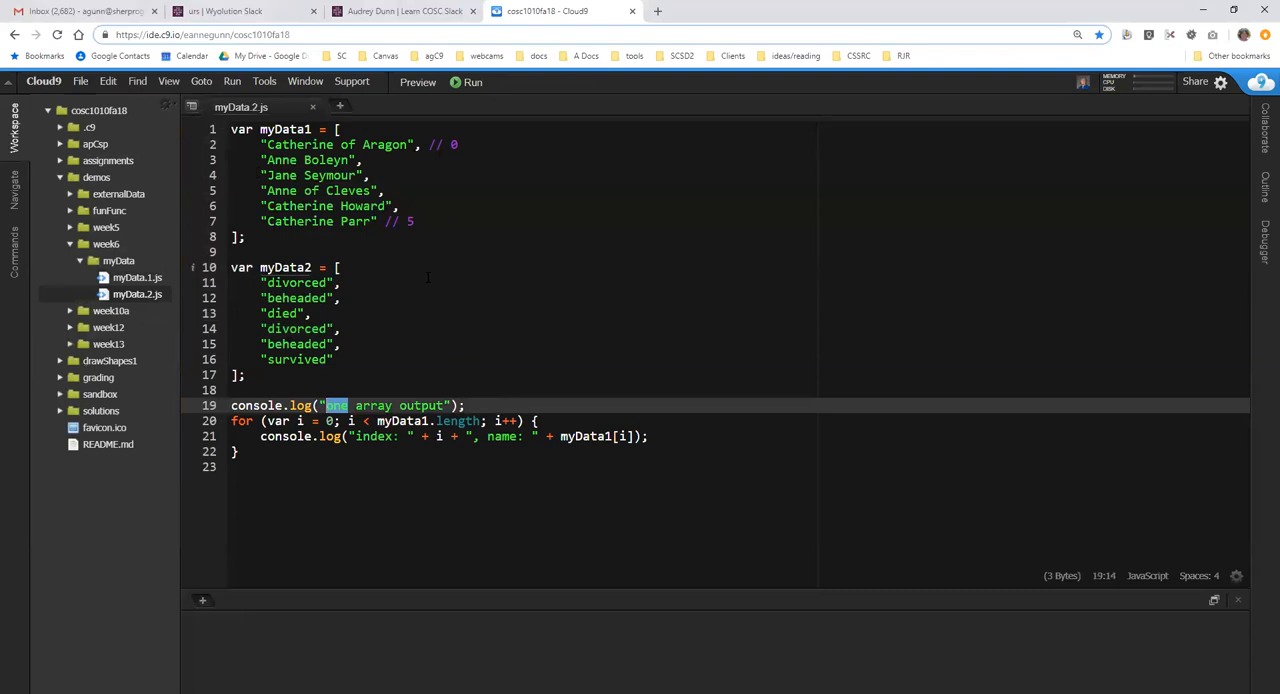
pyautogui.click(136, 276)
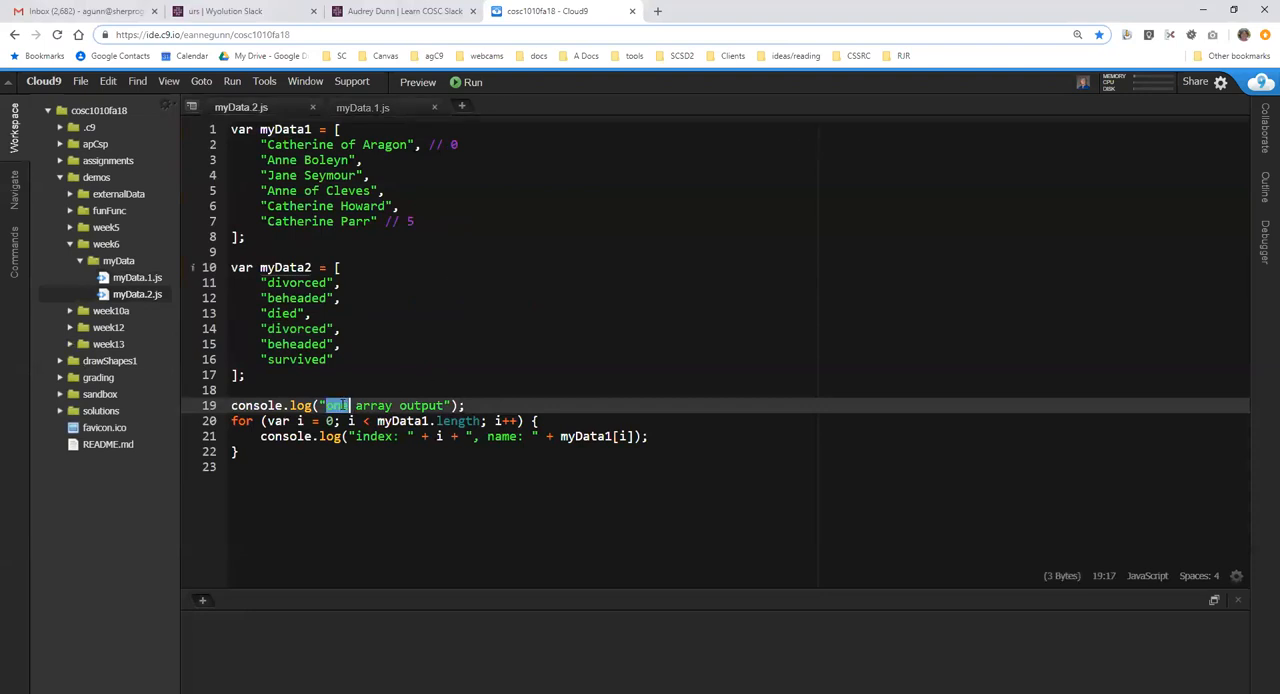
# Change the heading to "two array output" and extend the log line with ", fate: " + myData2[i].
pyautogui.write('two')
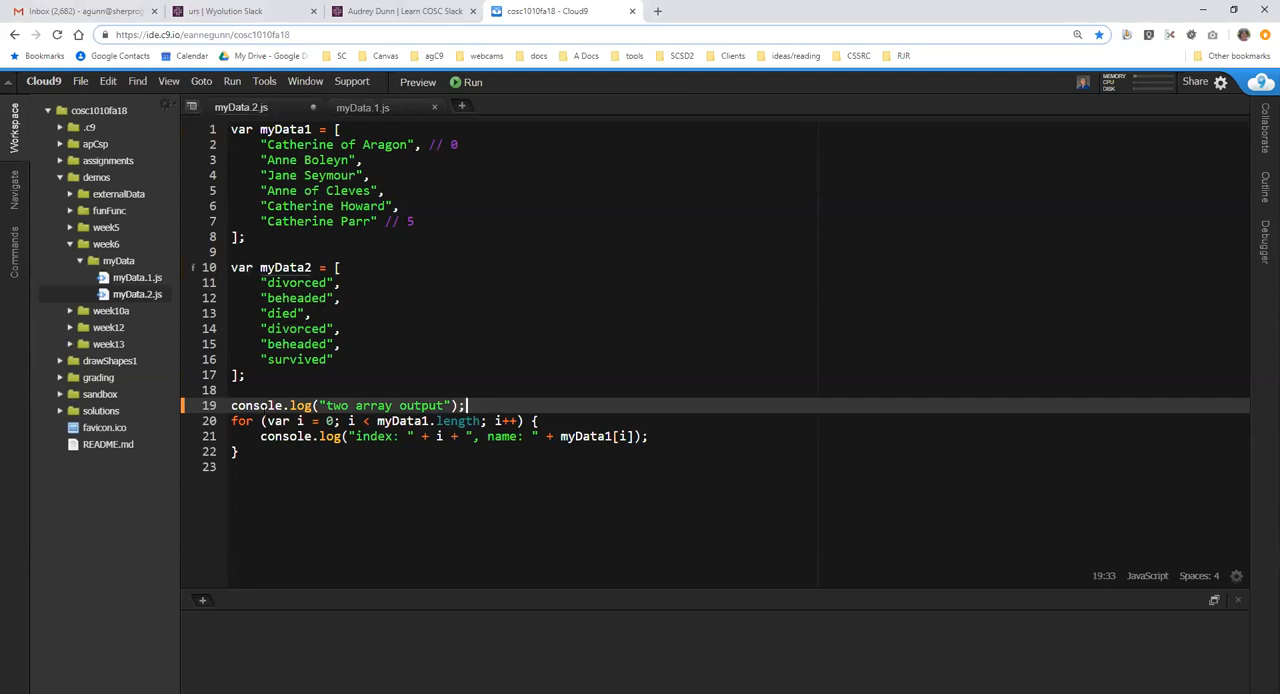
pyautogui.moveTo(260, 420); pyautogui.dragTo(488, 420)
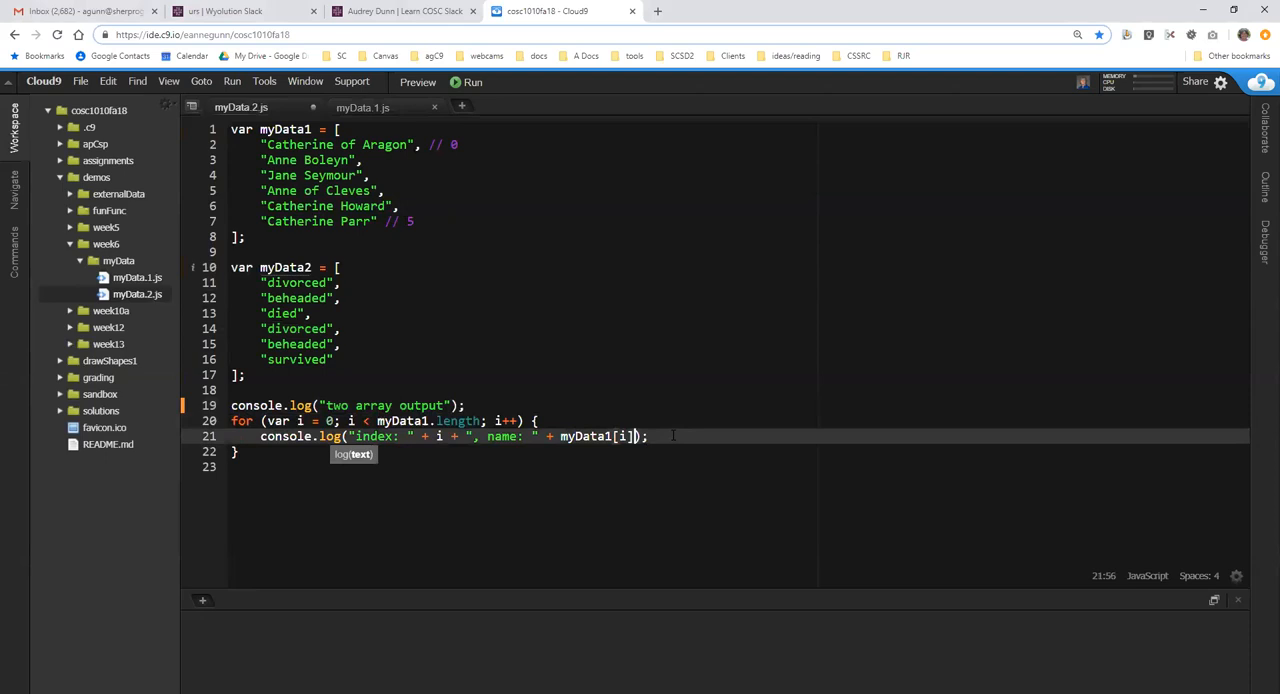
pyautogui.write('+')
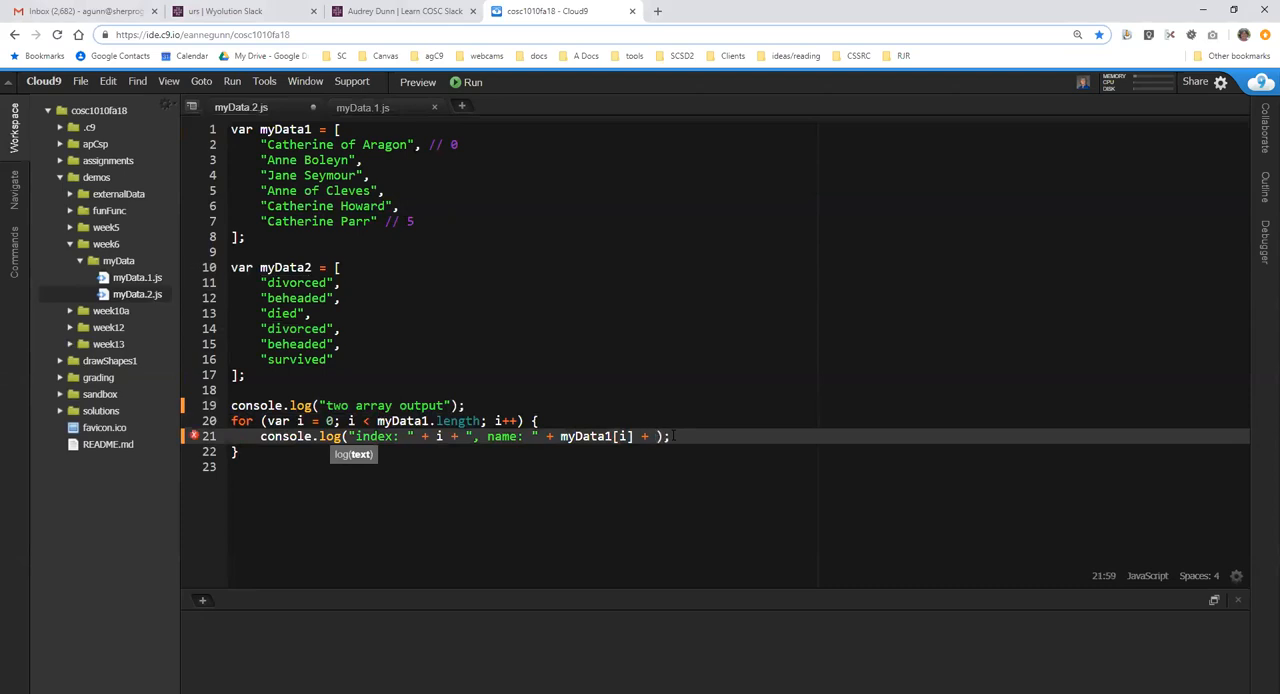
pyautogui.write(', fate: " +')
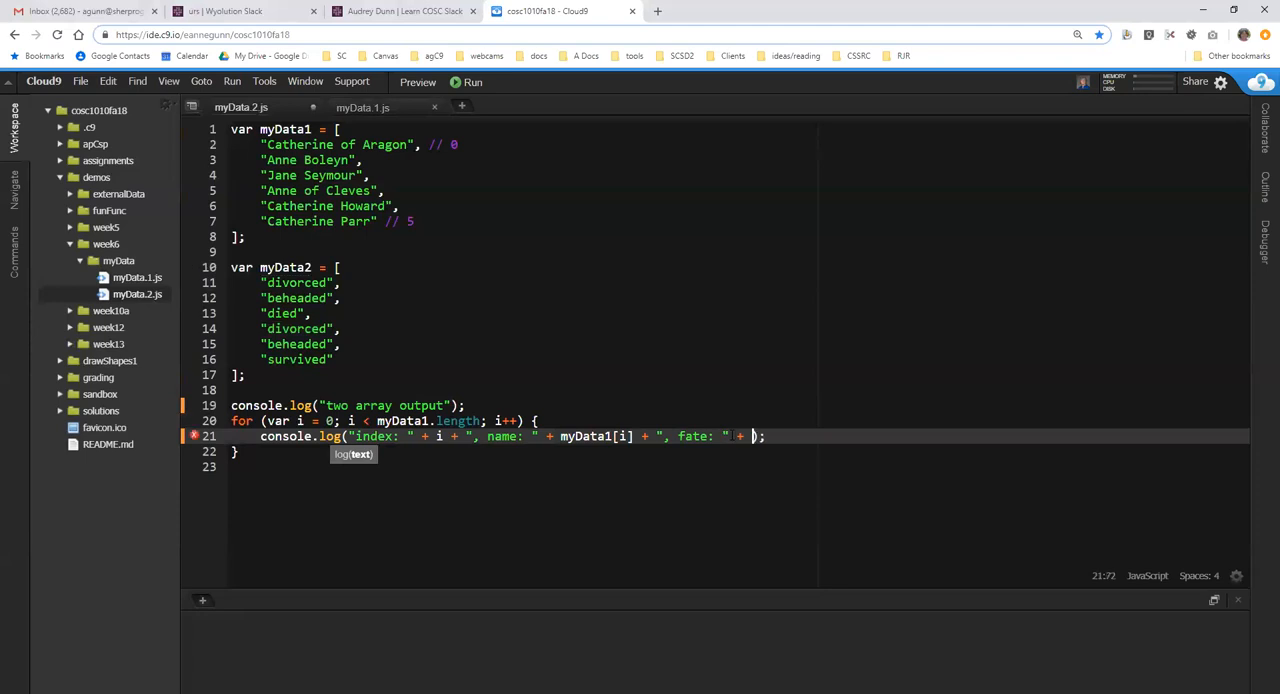
pyautogui.doubleClick(296, 282)
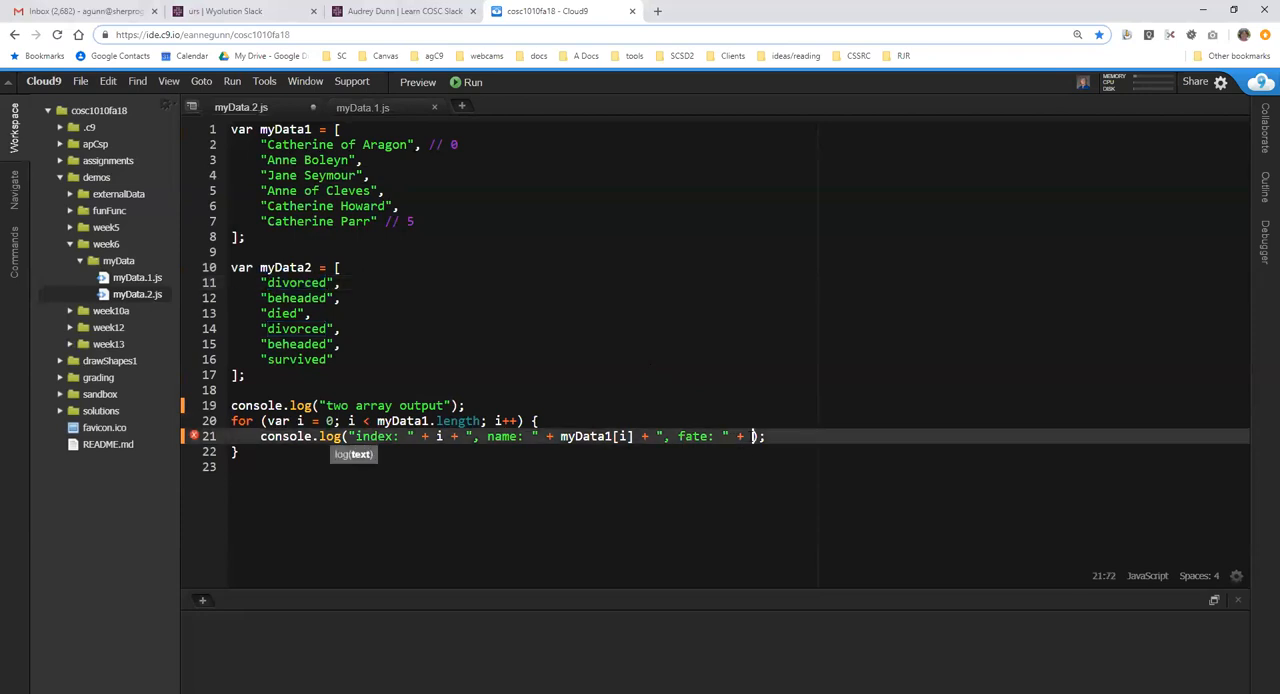
pyautogui.write('myData2[i')
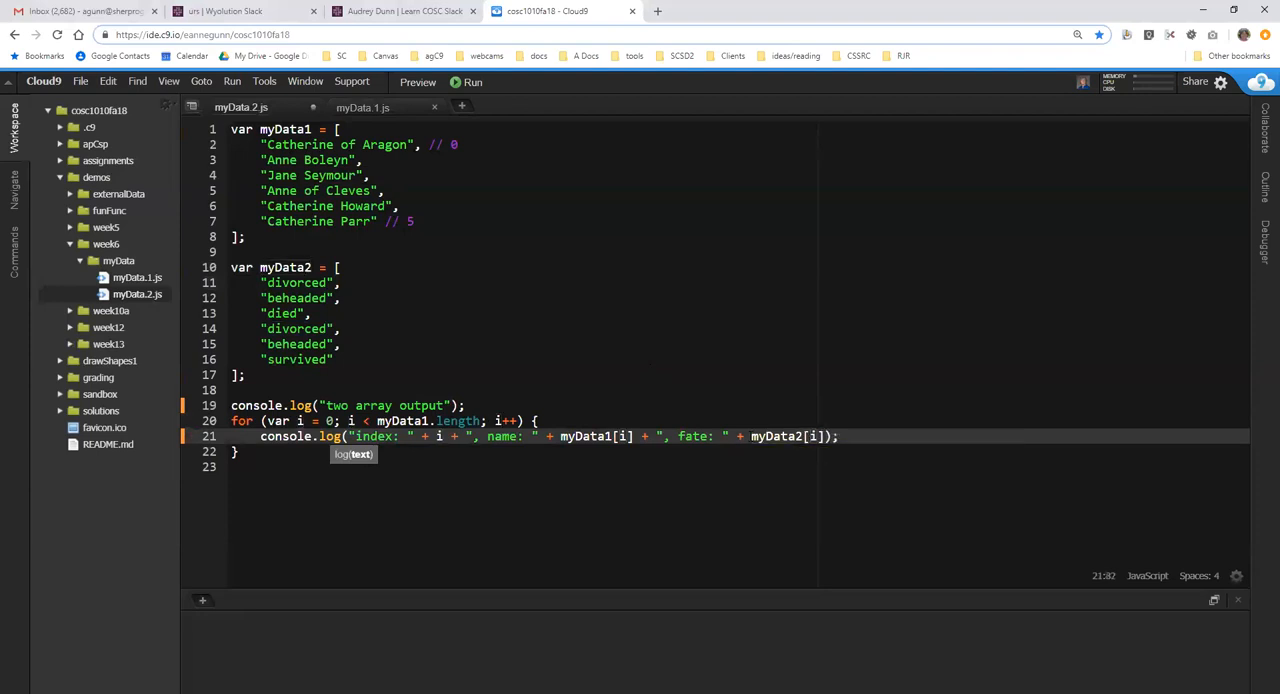
pyautogui.click(472, 82)
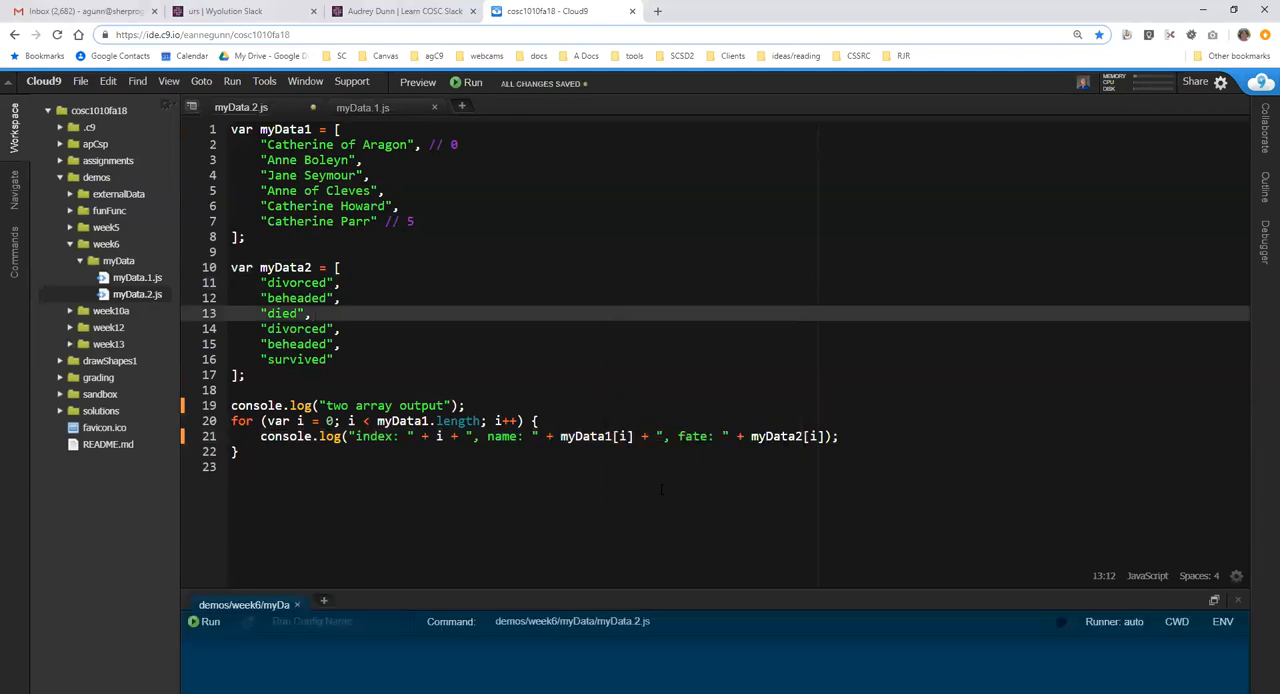
# Run myData2.js and split the pane so the six wives with fates show beside the code.
pyautogui.click(466, 82)
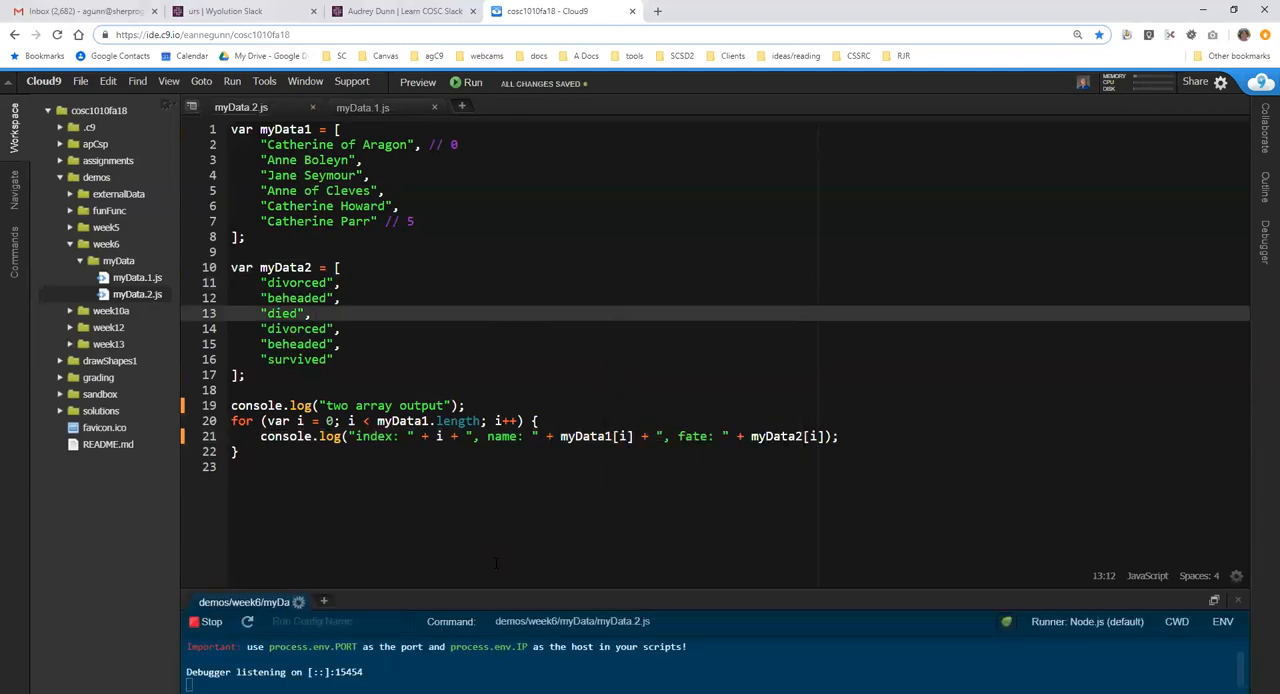
pyautogui.click(468, 82)
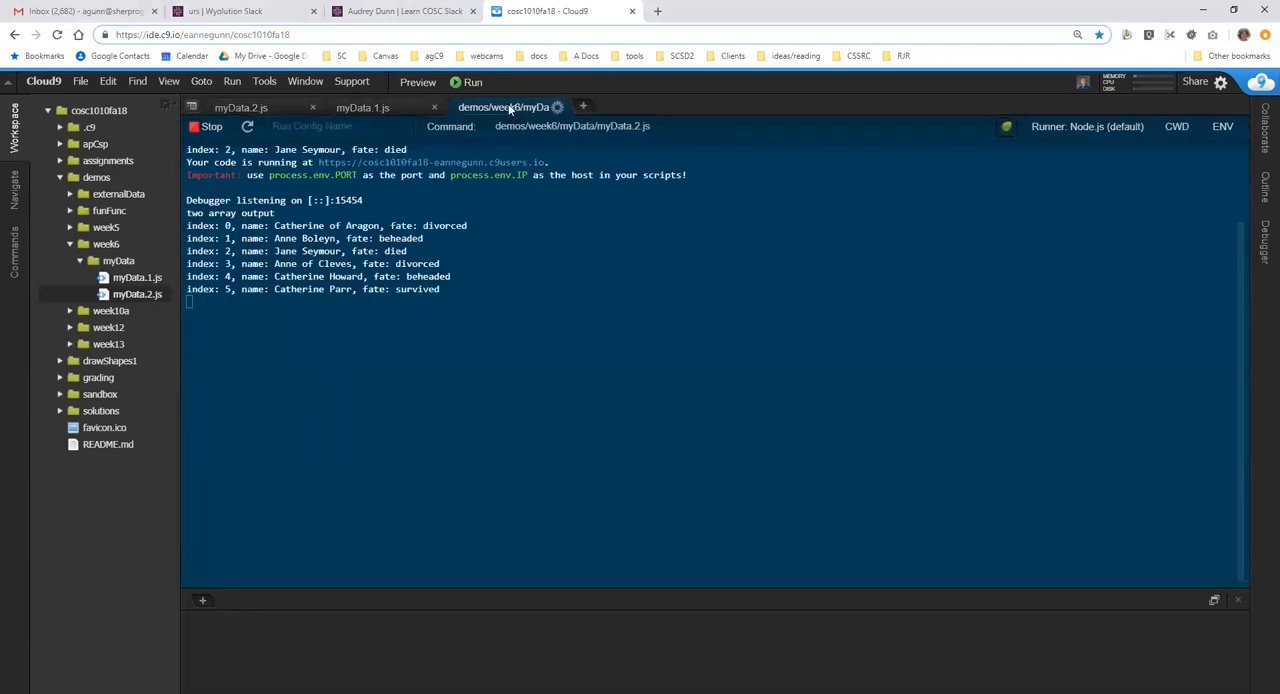
pyautogui.rightClick(510, 108)
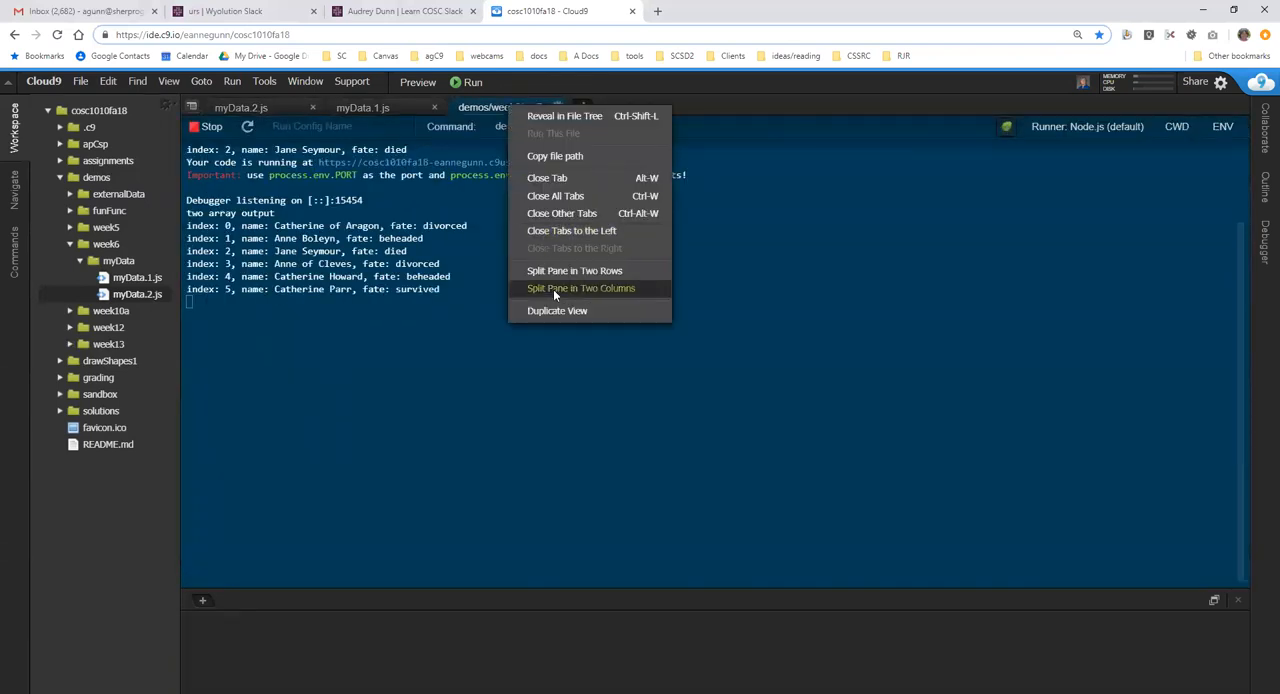
pyautogui.click(576, 288)
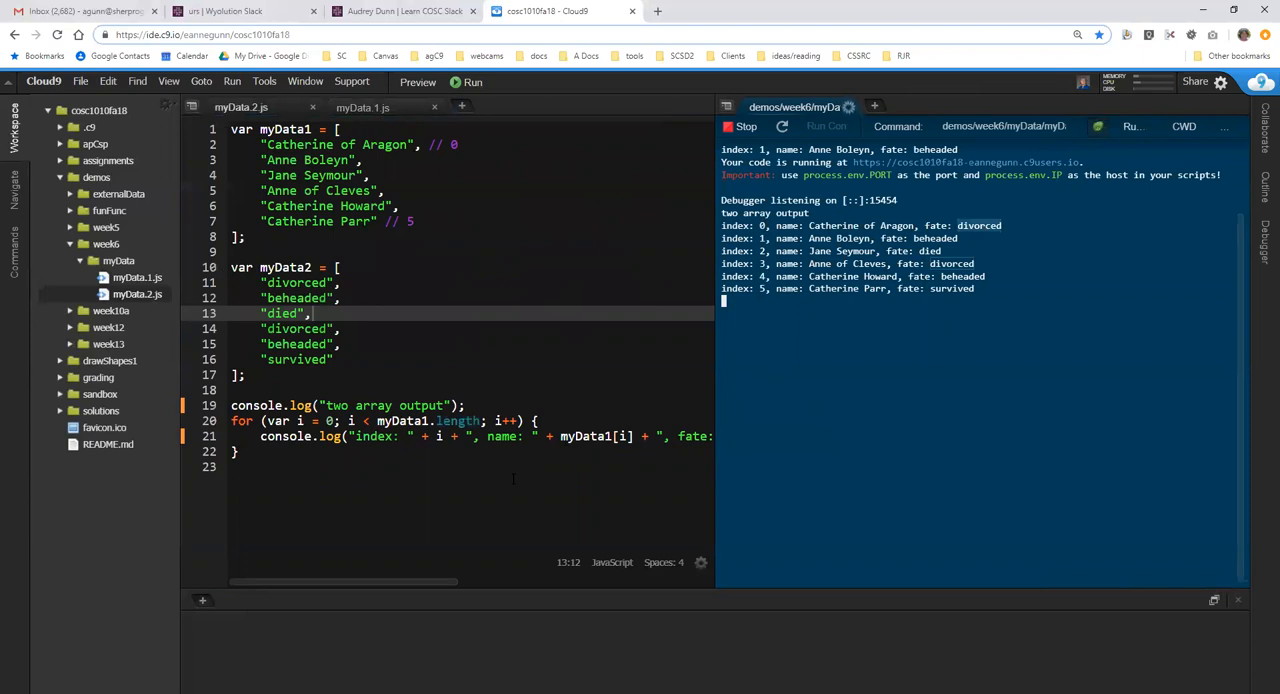
pyautogui.moveTo(712, 380)
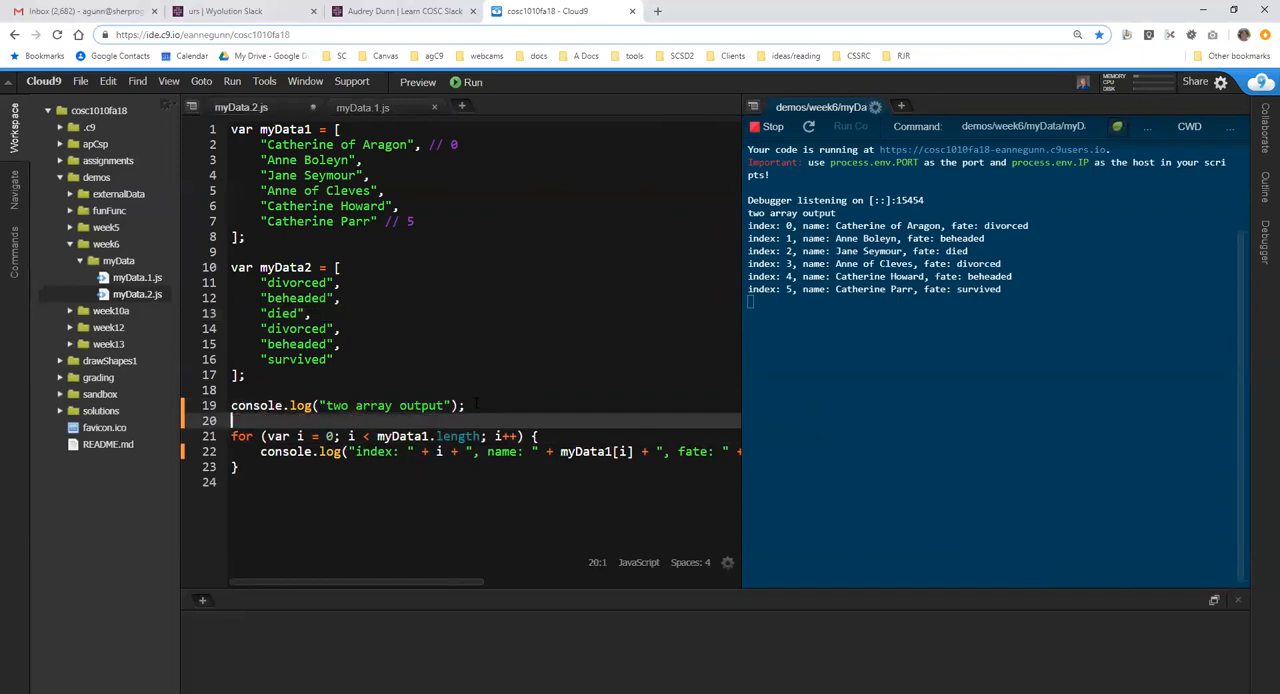
# Declare var output and assign the loop's message to output before logging it.
pyautogui.write('var output;')
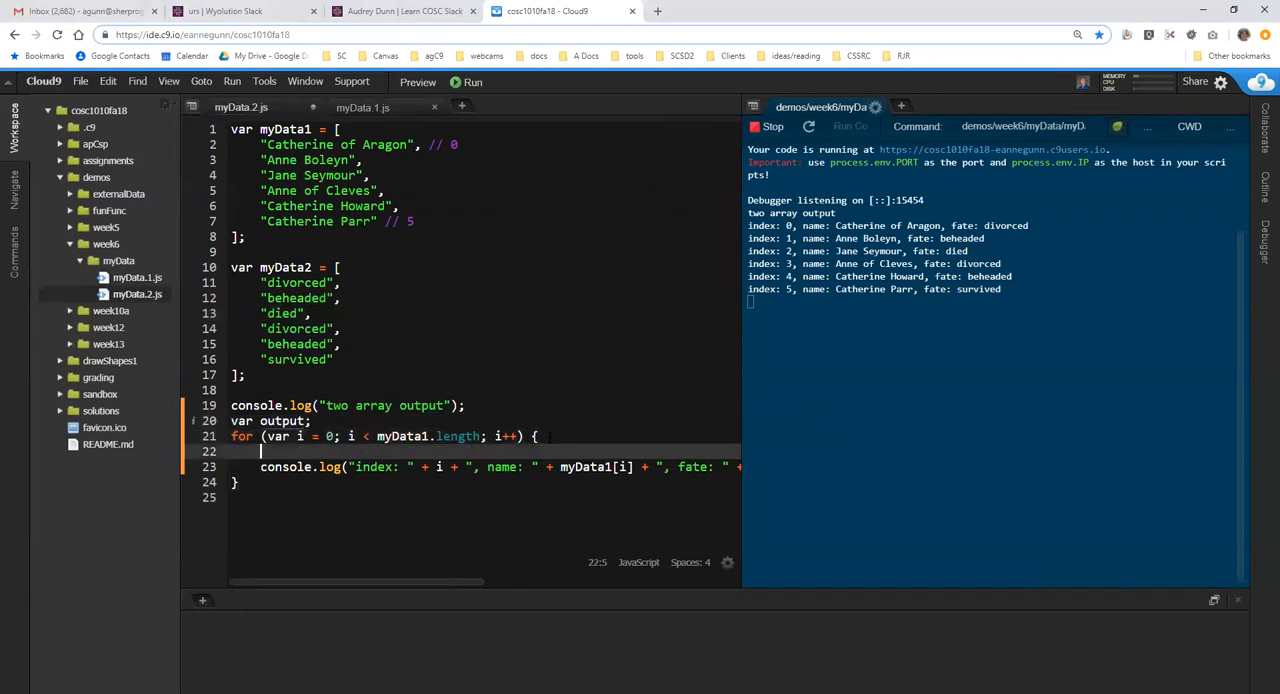
pyautogui.write('output')
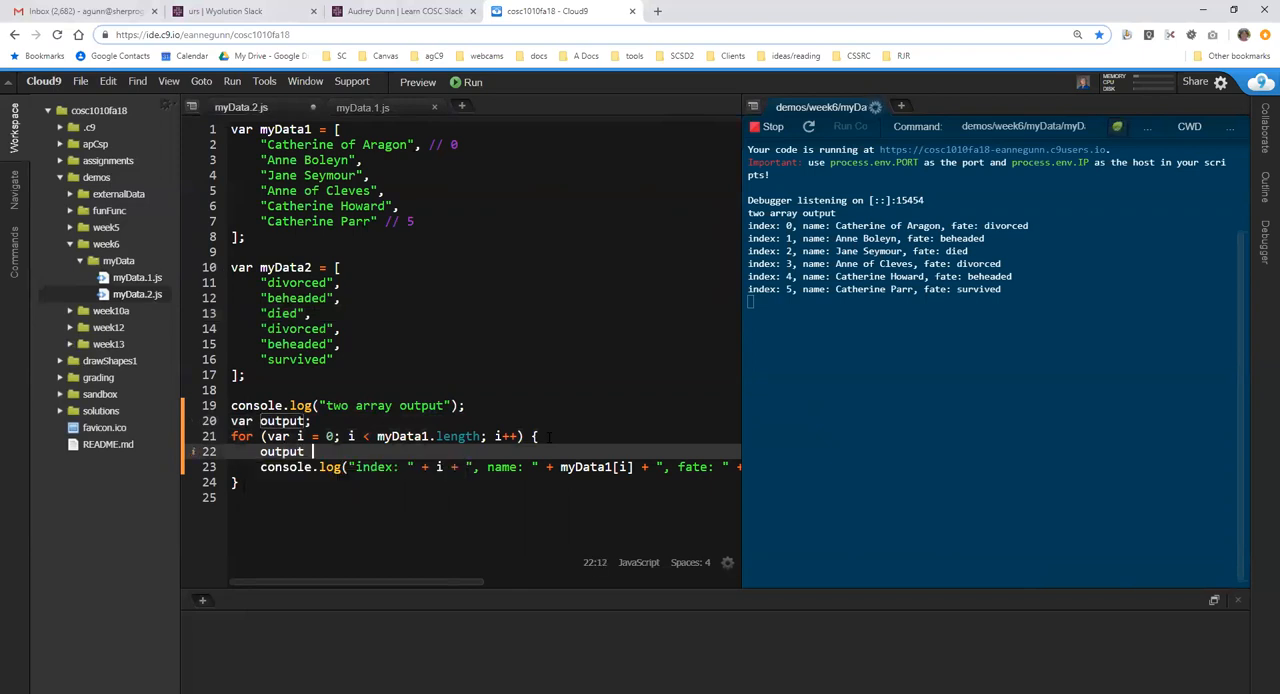
pyautogui.write('=')
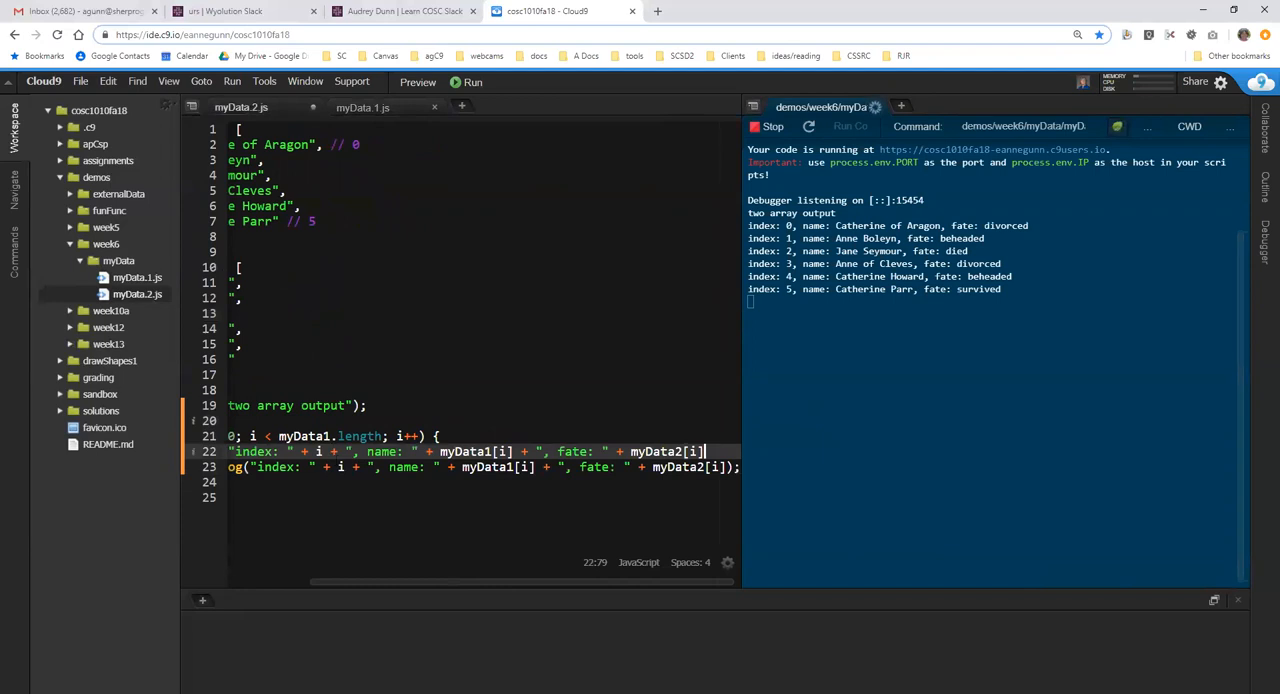
pyautogui.hscroll(-3)
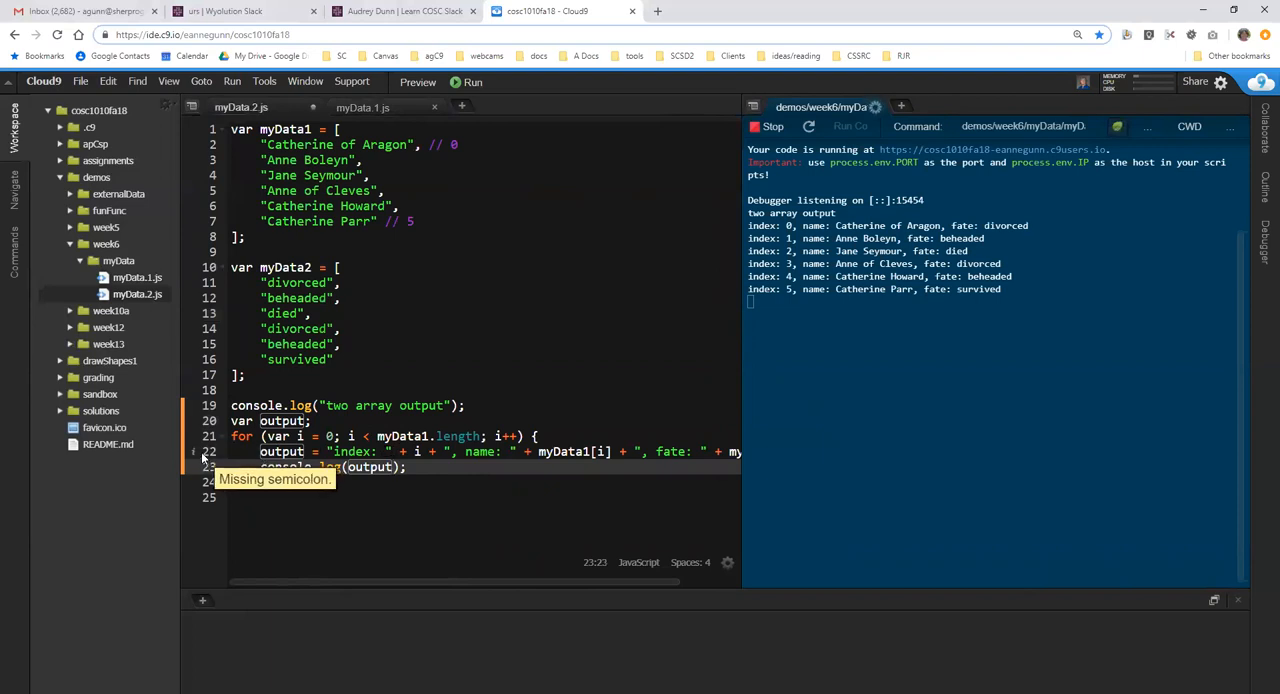
pyautogui.tripleClick(400, 452)
pyautogui.write('output = "index: " + i;')
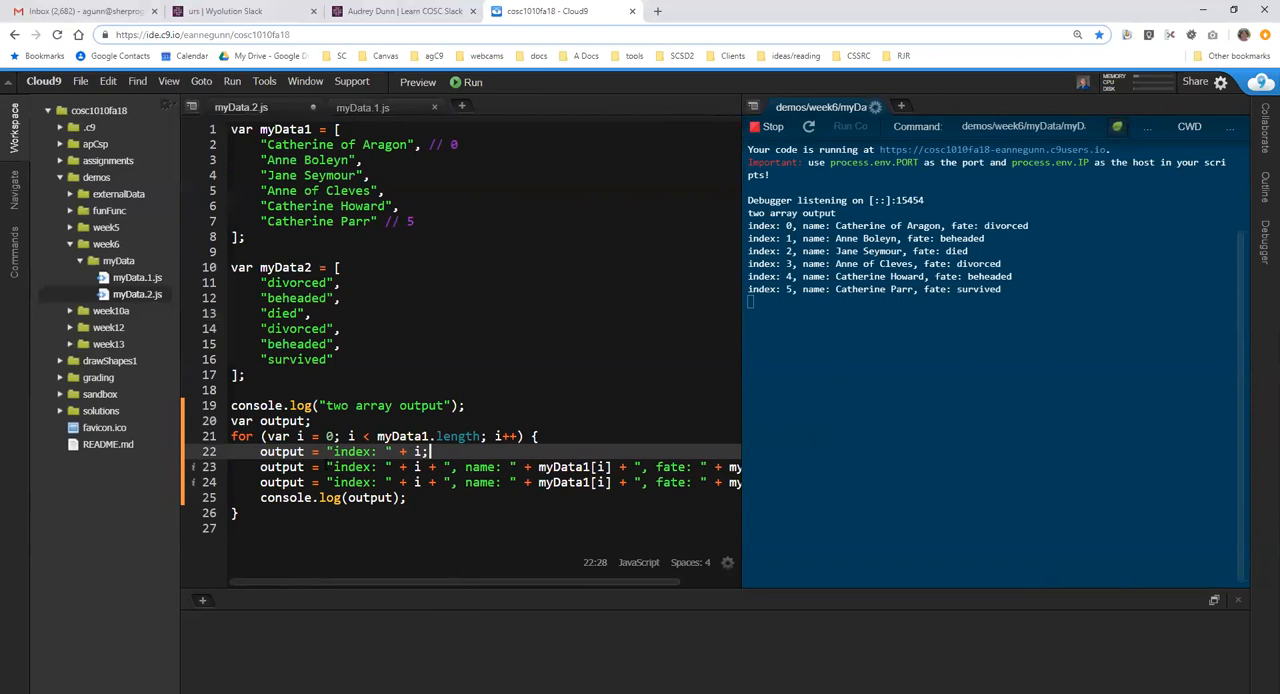
# Rewrite the loop to build output from index, then append name from myData1 and fate from myData2.
pyautogui.click(324, 468)
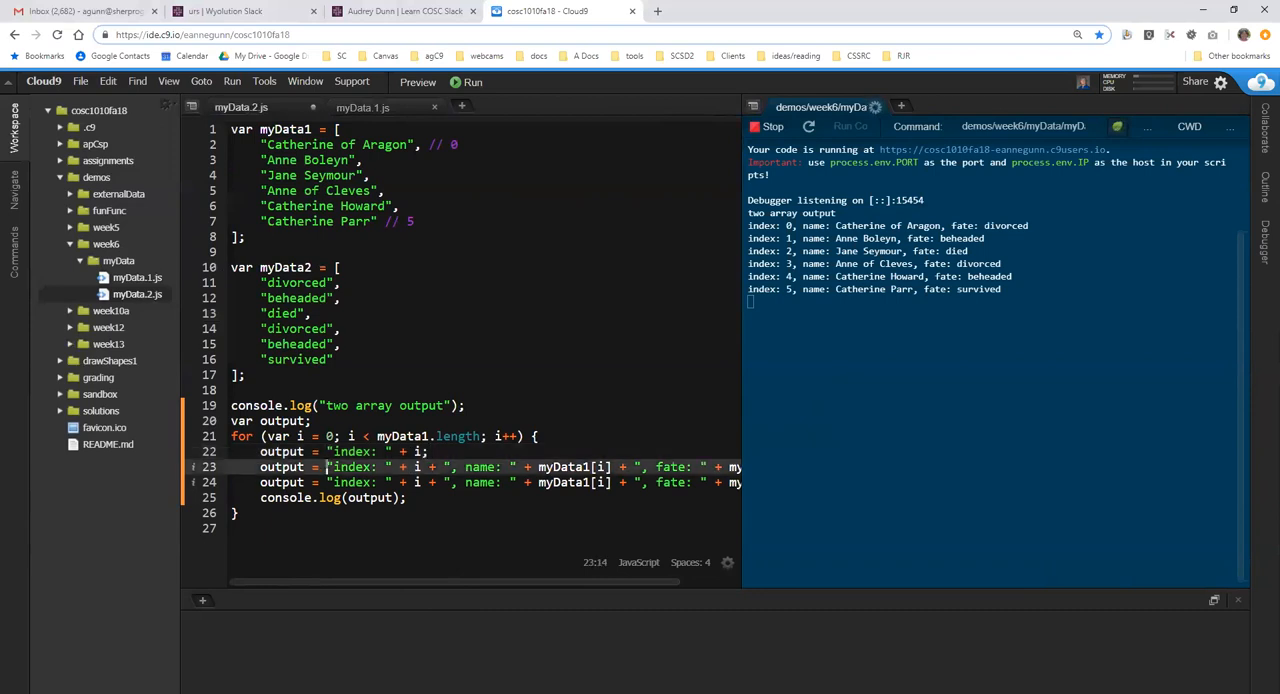
pyautogui.write('output')
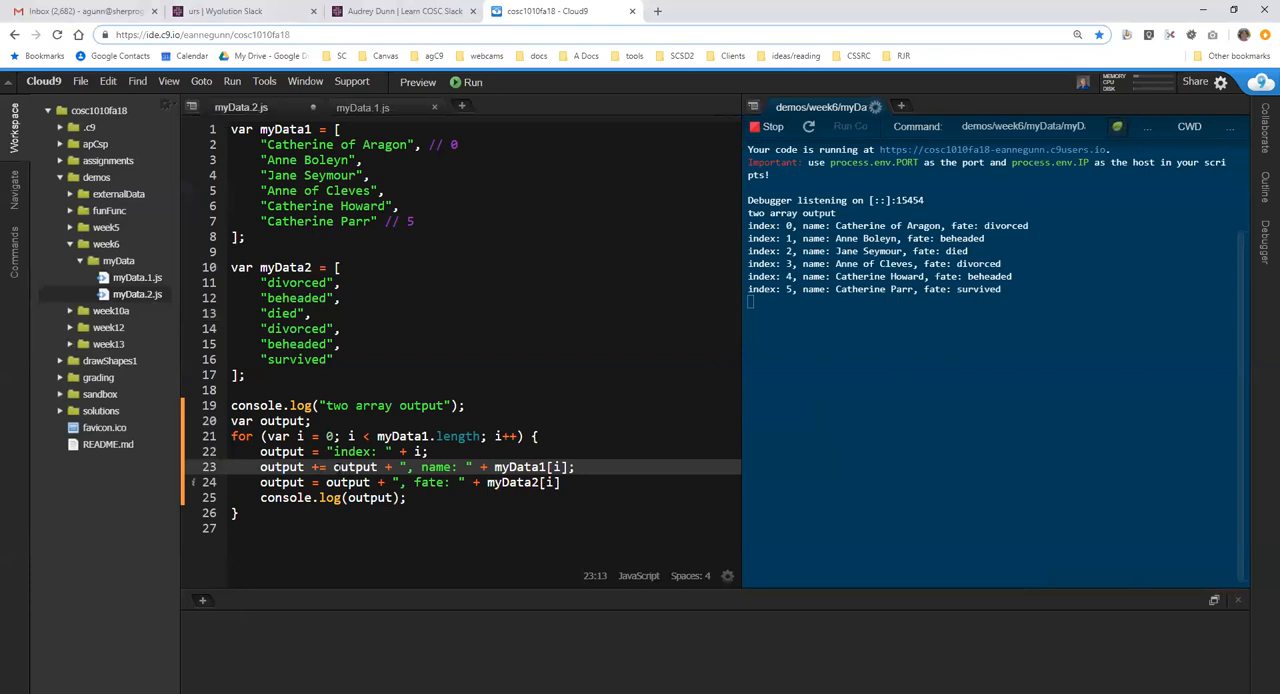
pyautogui.doubleClick(356, 468)
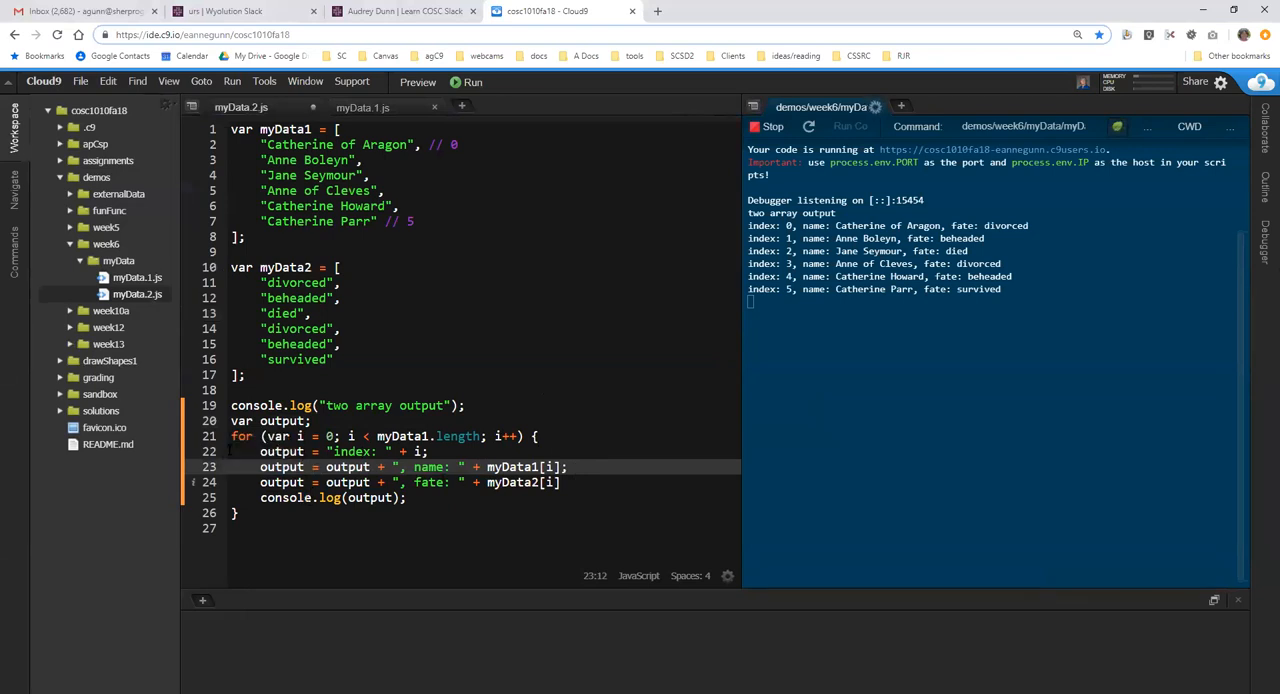
pyautogui.moveTo(260, 452); pyautogui.dragTo(260, 496)
pyautogui.write(';')
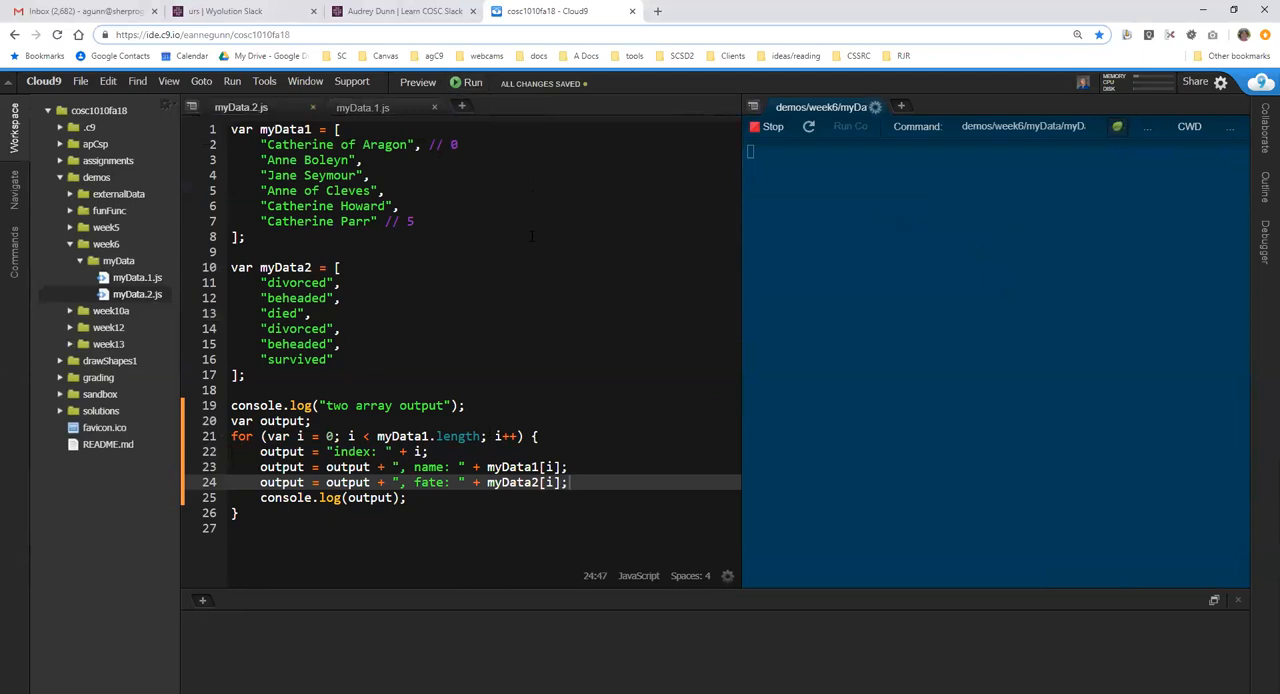
# Rerun myData2.js to confirm all six wives with fates still print.
pyautogui.click(466, 82)
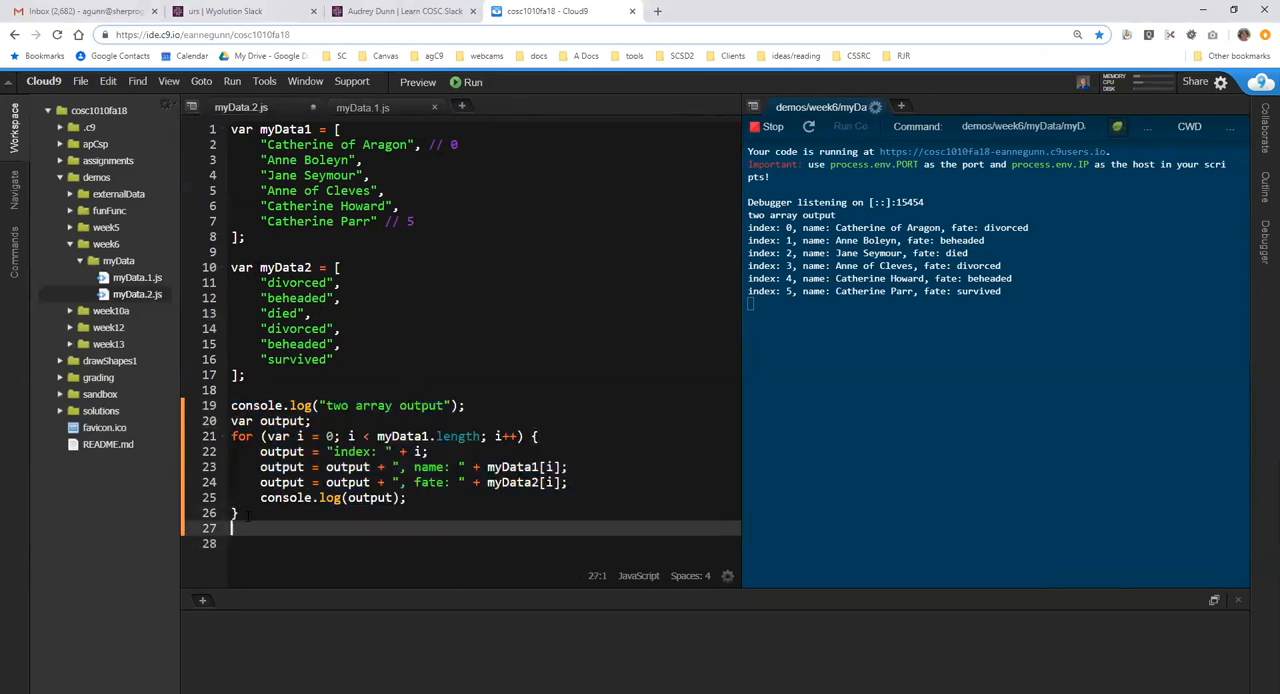
# Change the copied loop's heading string to "beheaded wives: " and check the fate spelling.
pyautogui.write('console.log();')
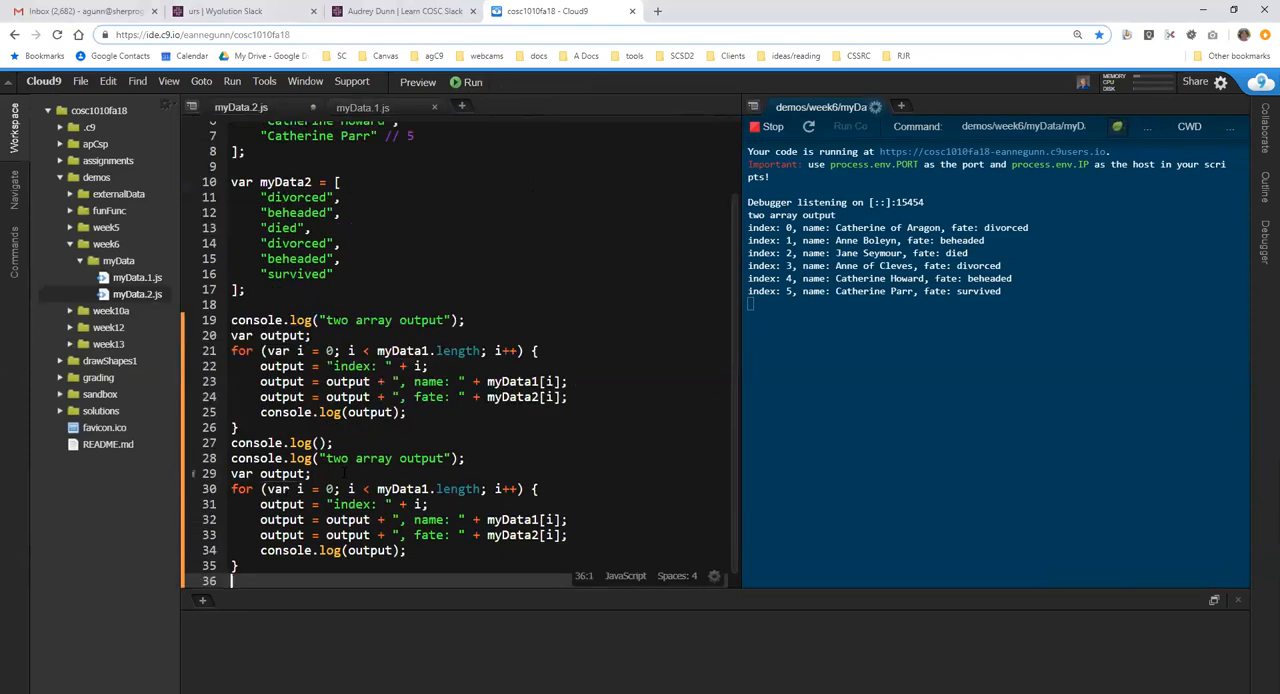
pyautogui.doubleClick(336, 458)
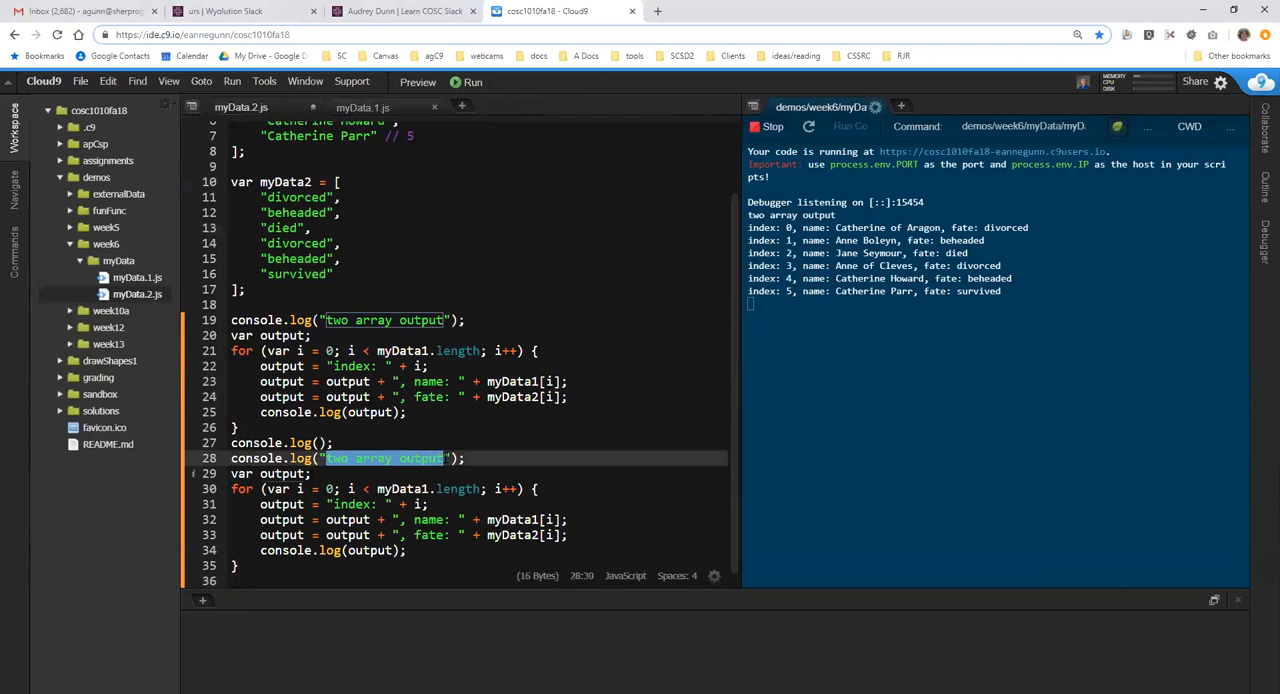
pyautogui.write('b')
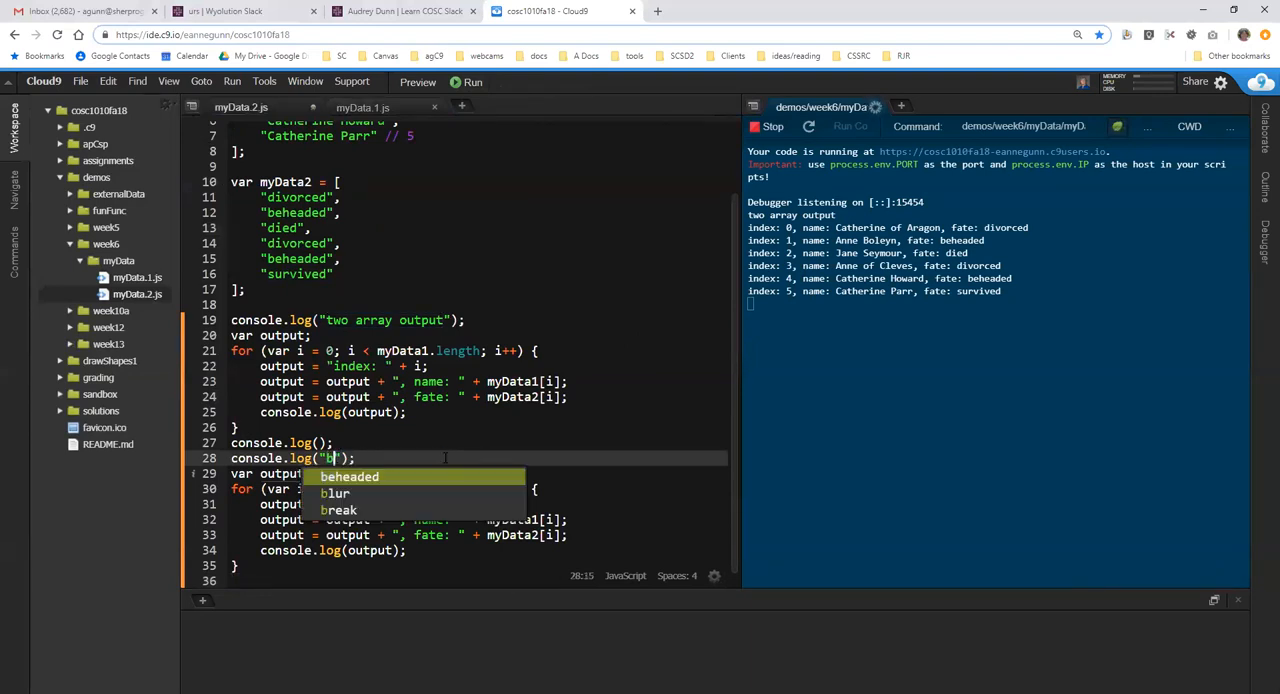
pyautogui.write('eheaded wif')
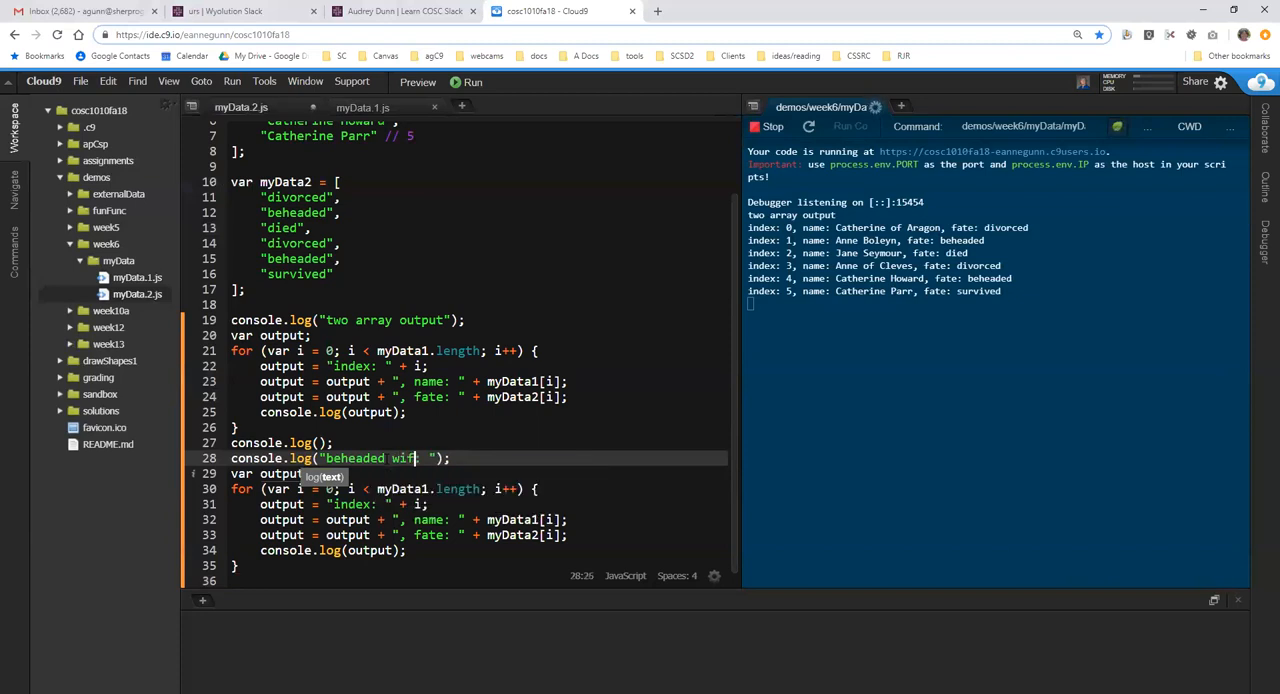
pyautogui.write('ves:')
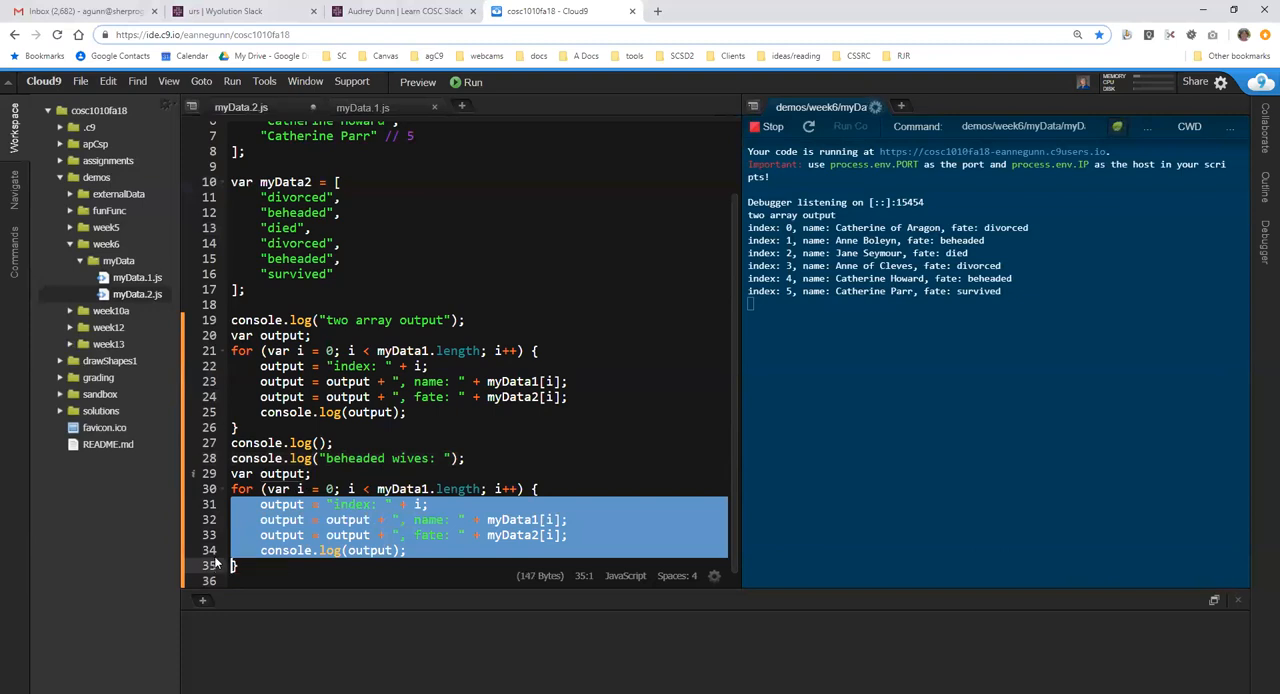
pyautogui.click(296, 212)
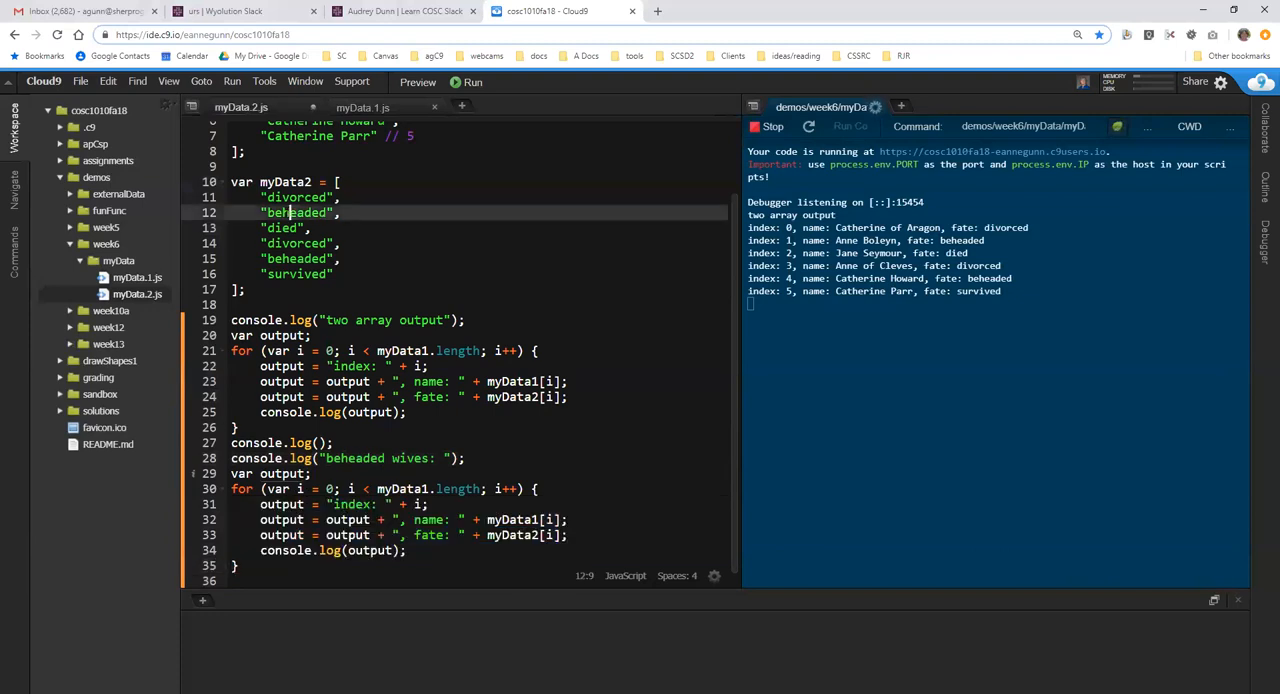
pyautogui.doubleClick(296, 212)
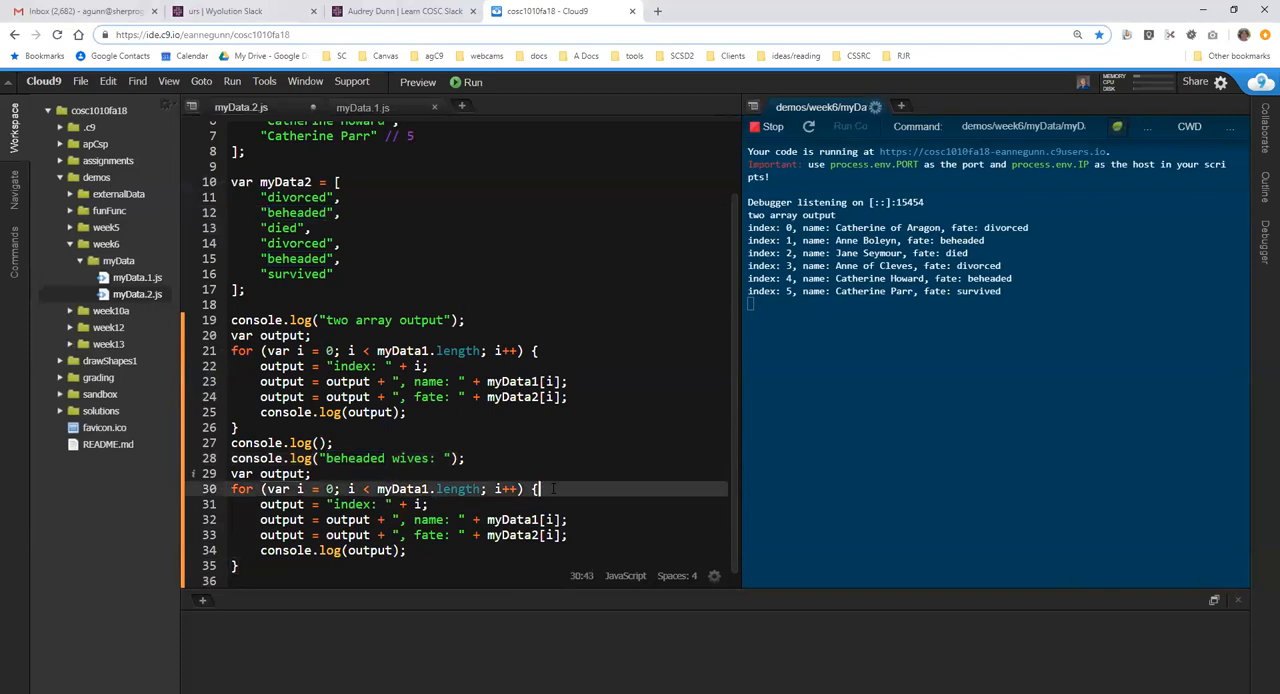
# Wrap the second loop's output lines in if (myData2[i] == 'beheaded'){ ... }.
pyautogui.write('if (myData2[')
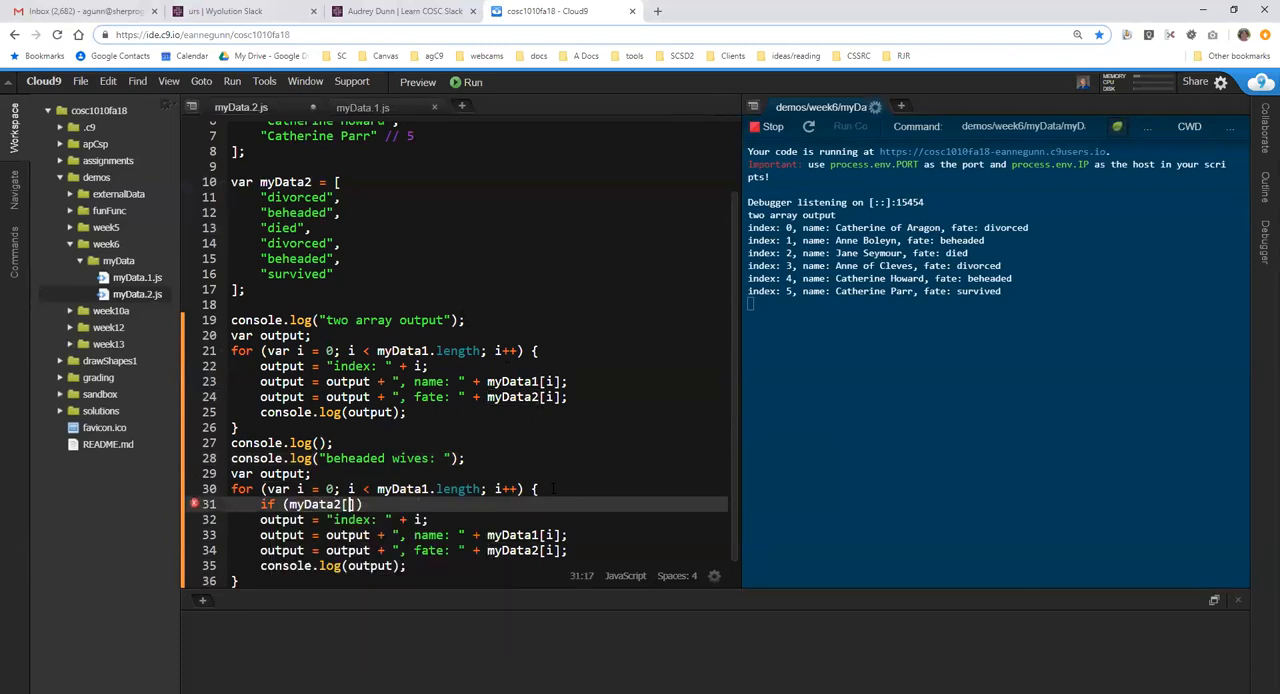
pyautogui.write('i')
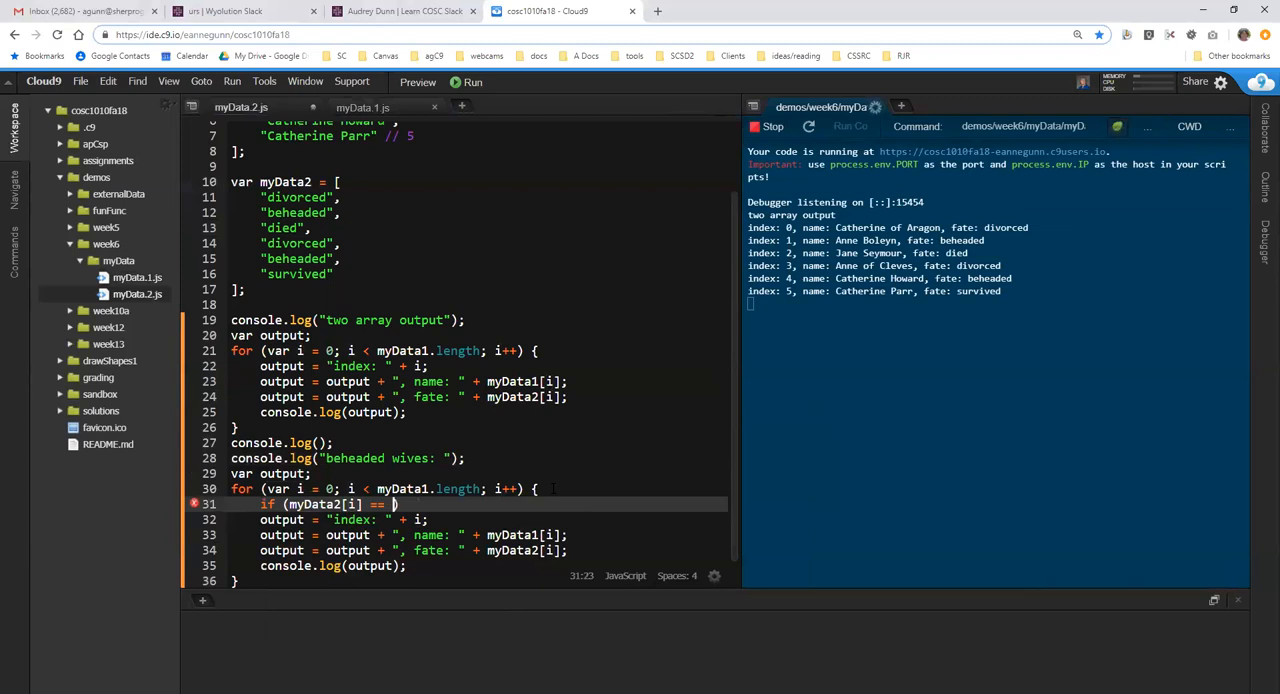
pyautogui.write("'")
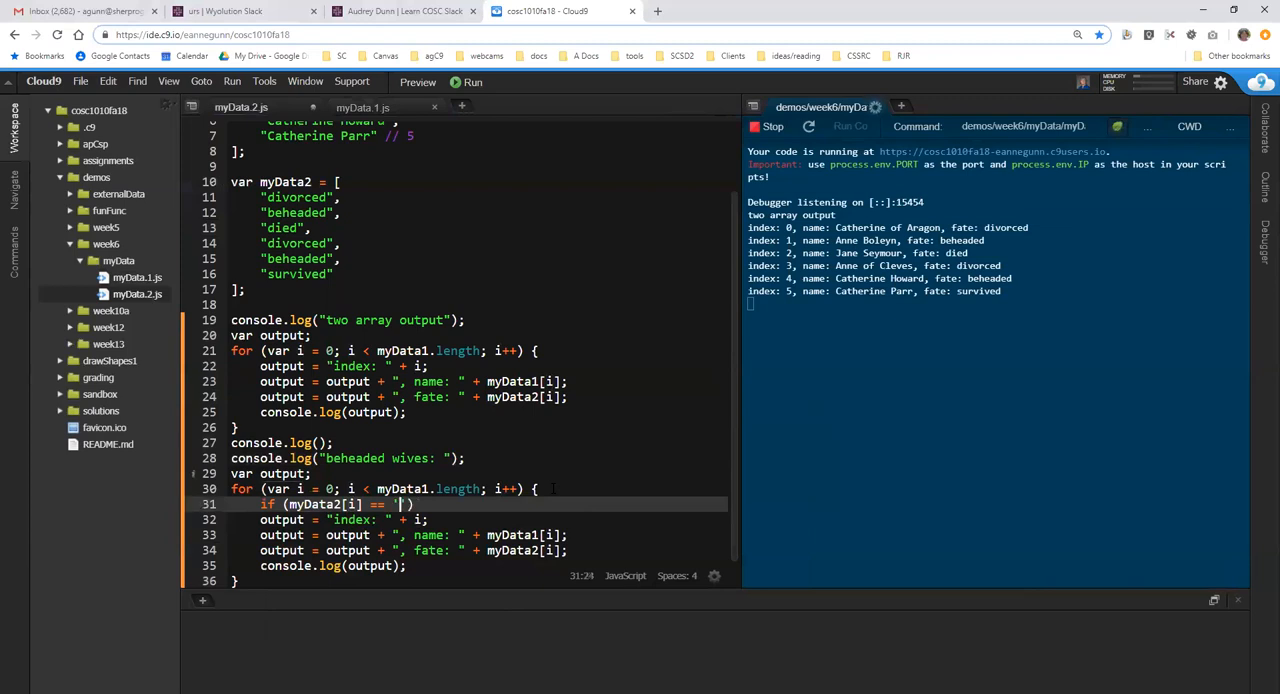
pyautogui.write('beheaded')
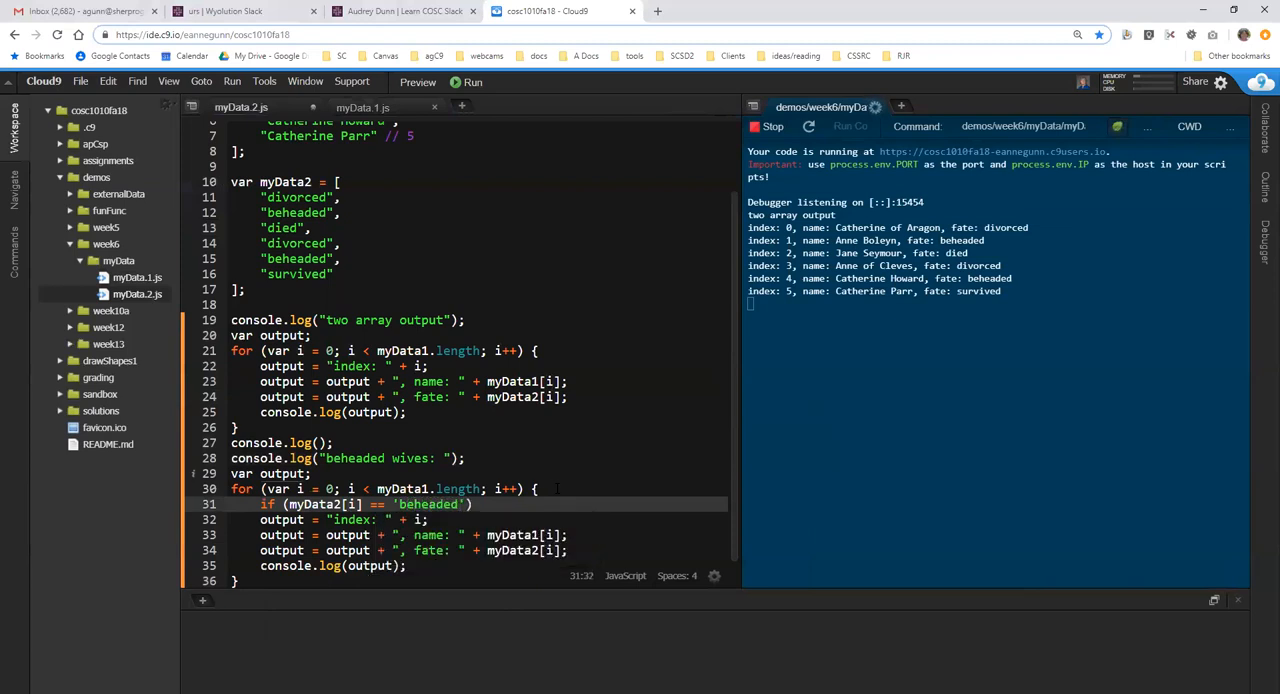
pyautogui.write('{')
pyautogui.write('}')
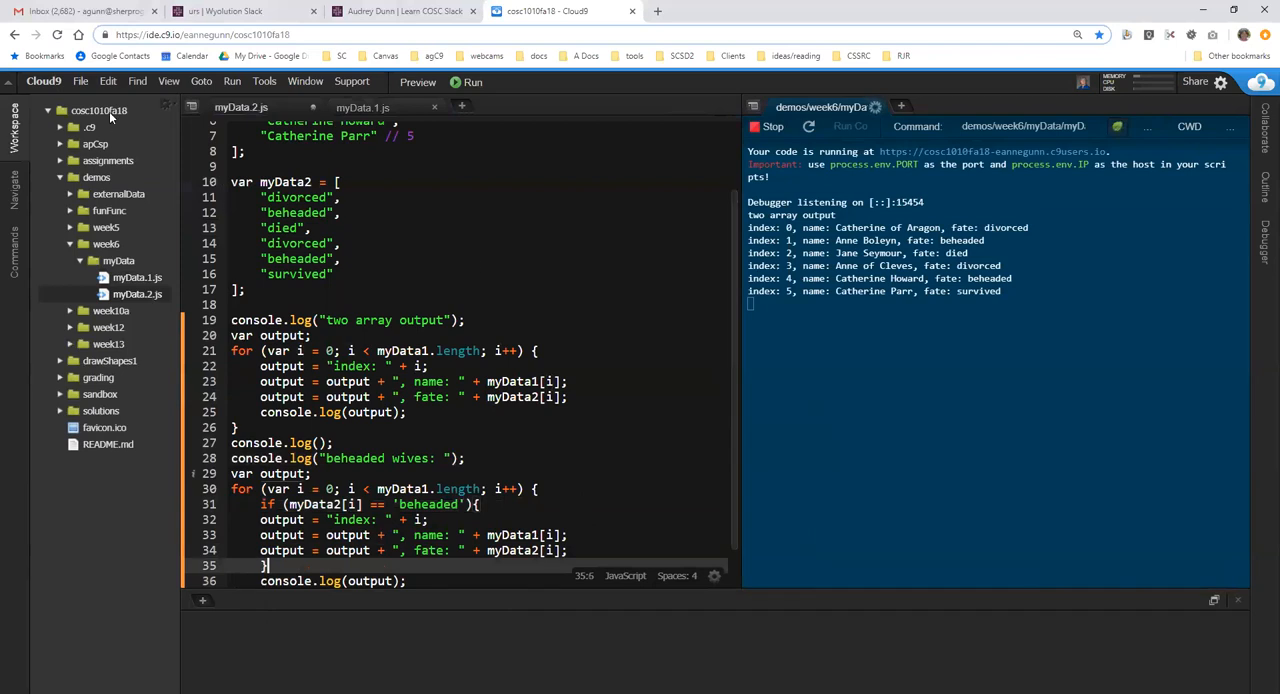
# Apply Edit > Code Formatting to reindent the beheaded-only loop in myData2.js.
pyautogui.click(108, 80)
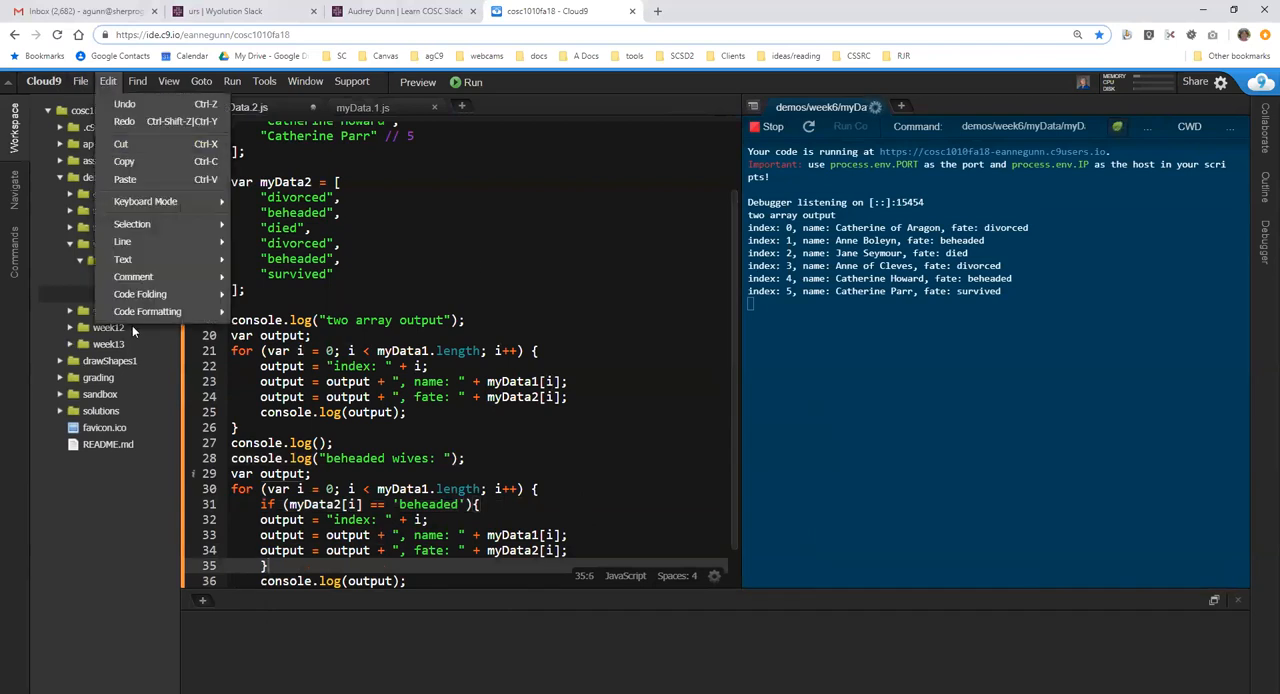
pyautogui.moveTo(148, 312)
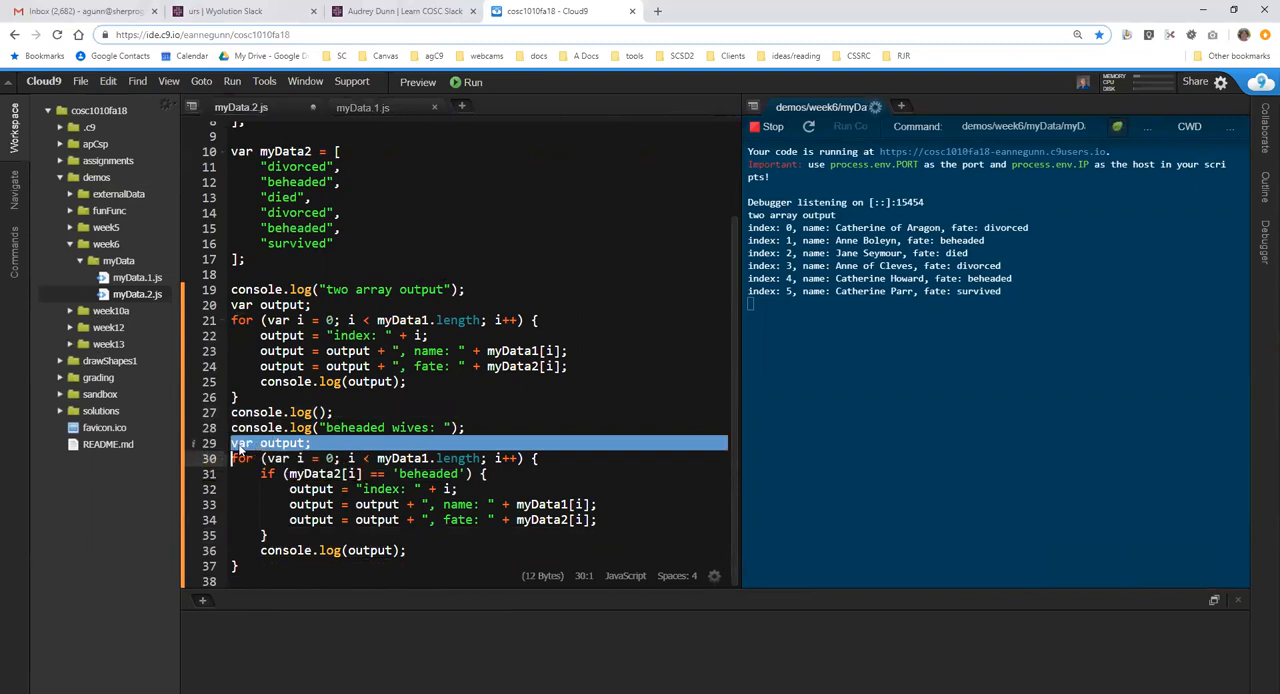
pyautogui.write('Anne Gunn')
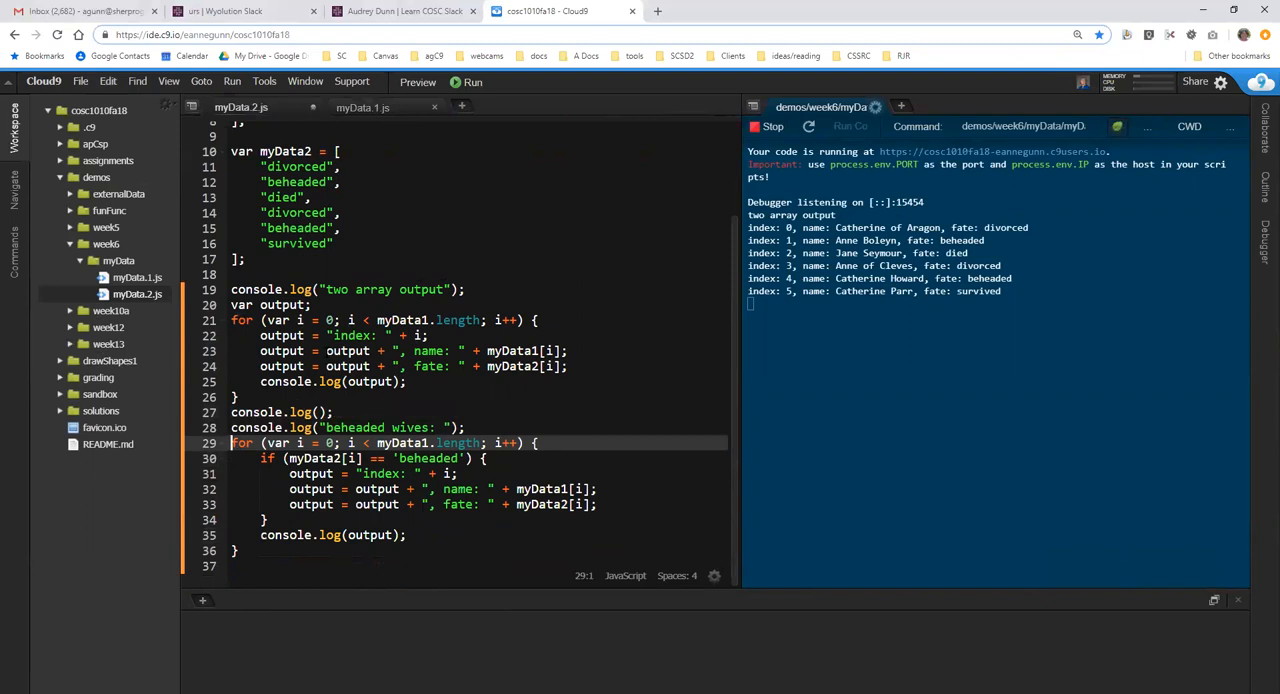
pyautogui.doubleClick(348, 350)
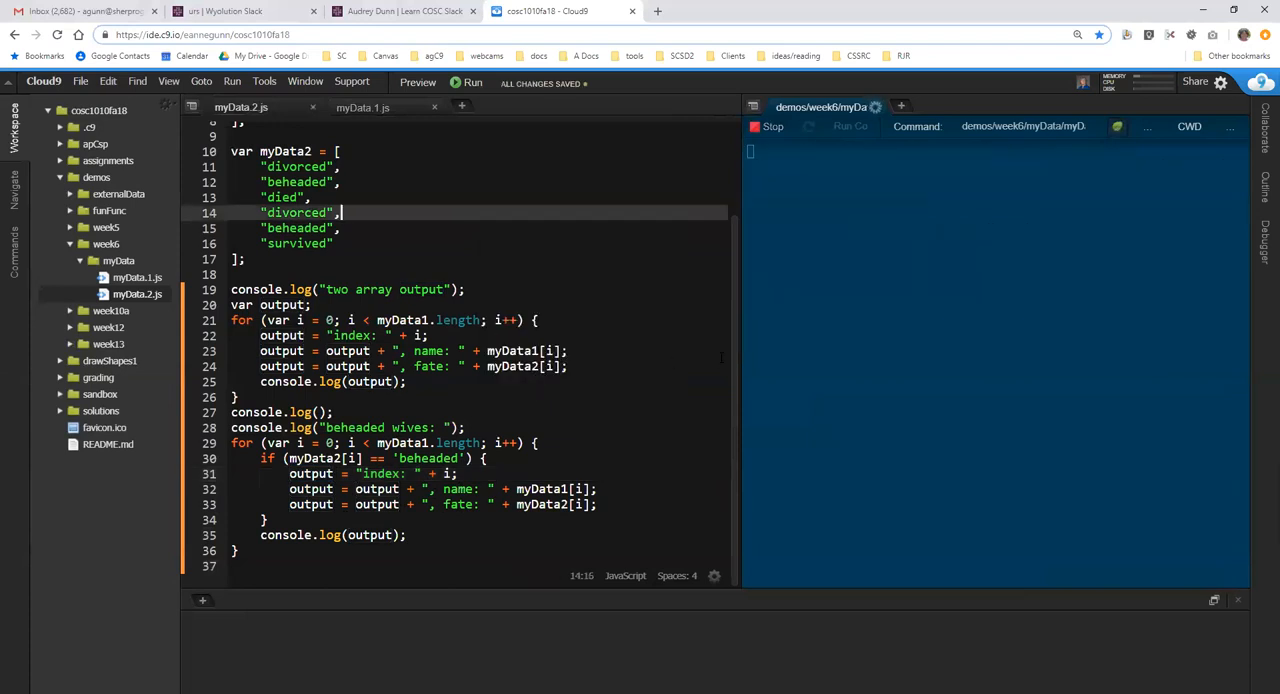
# Run the updated myData2.js, revealing a beheaded wives list with repeated and wrong entries.
pyautogui.click(472, 82)
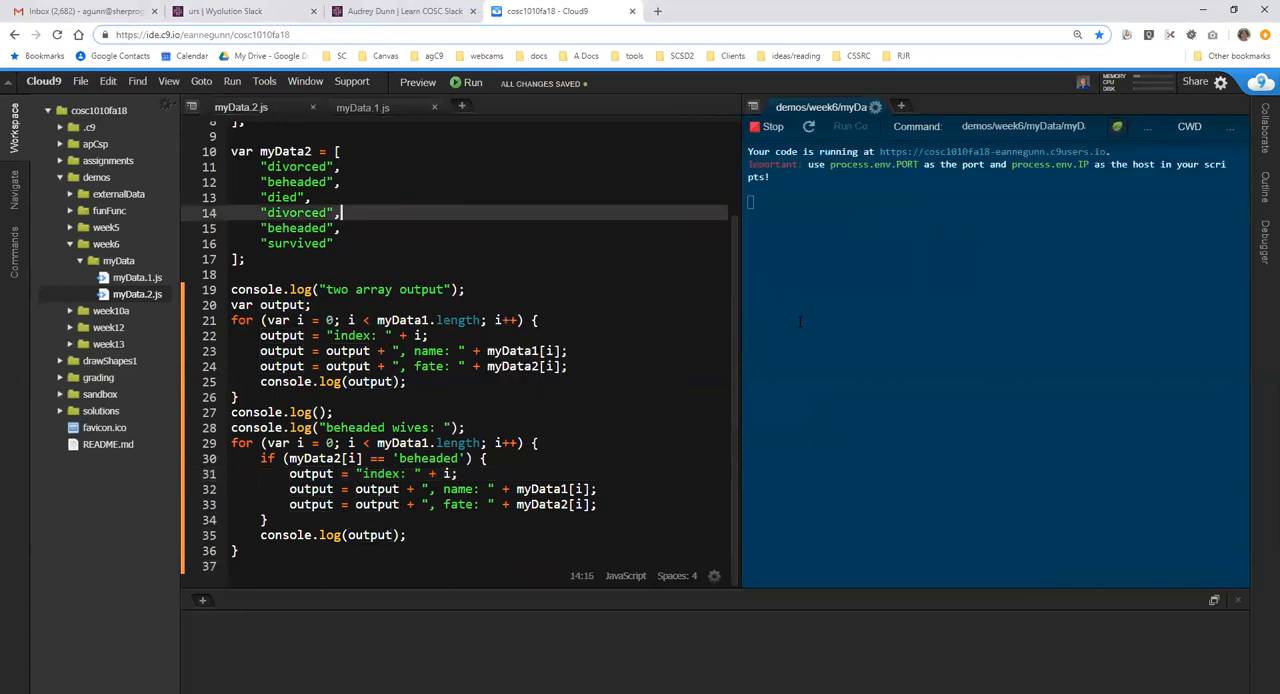
pyautogui.click(468, 82)
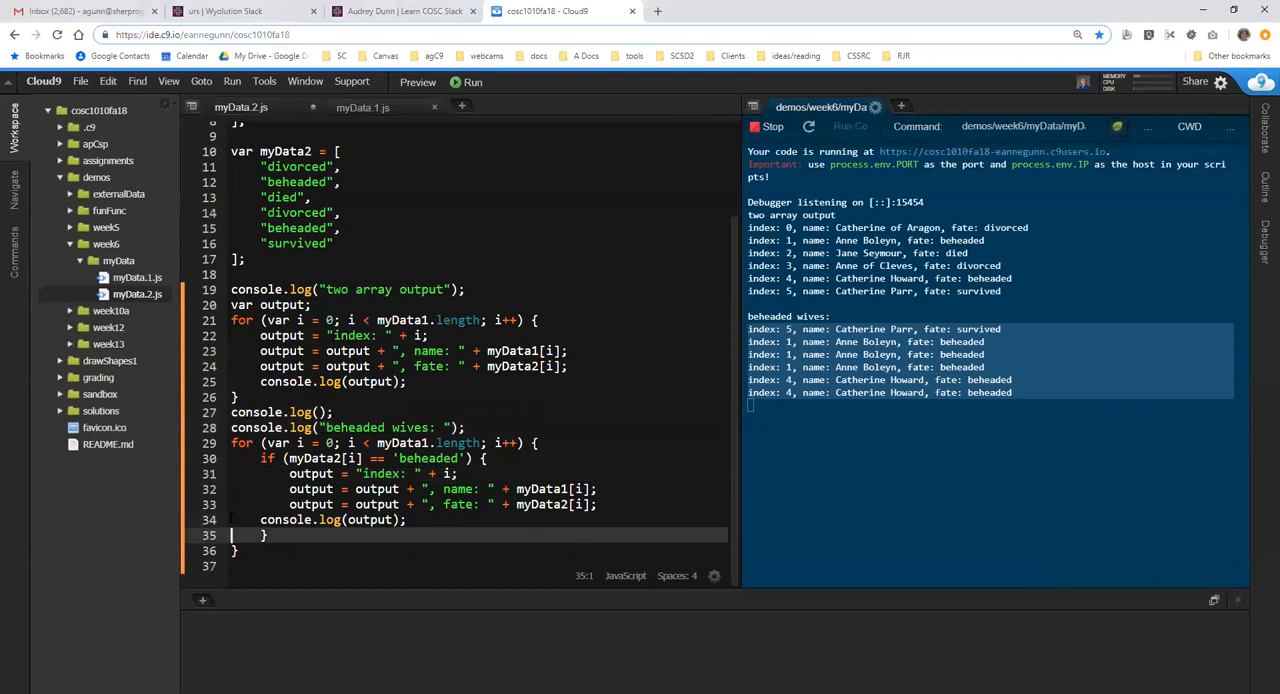
# Log index and name inside the beheaded check without the fate, then rerun to list only Anne Boleyn and Catherine Howard.
pyautogui.click(290, 520)
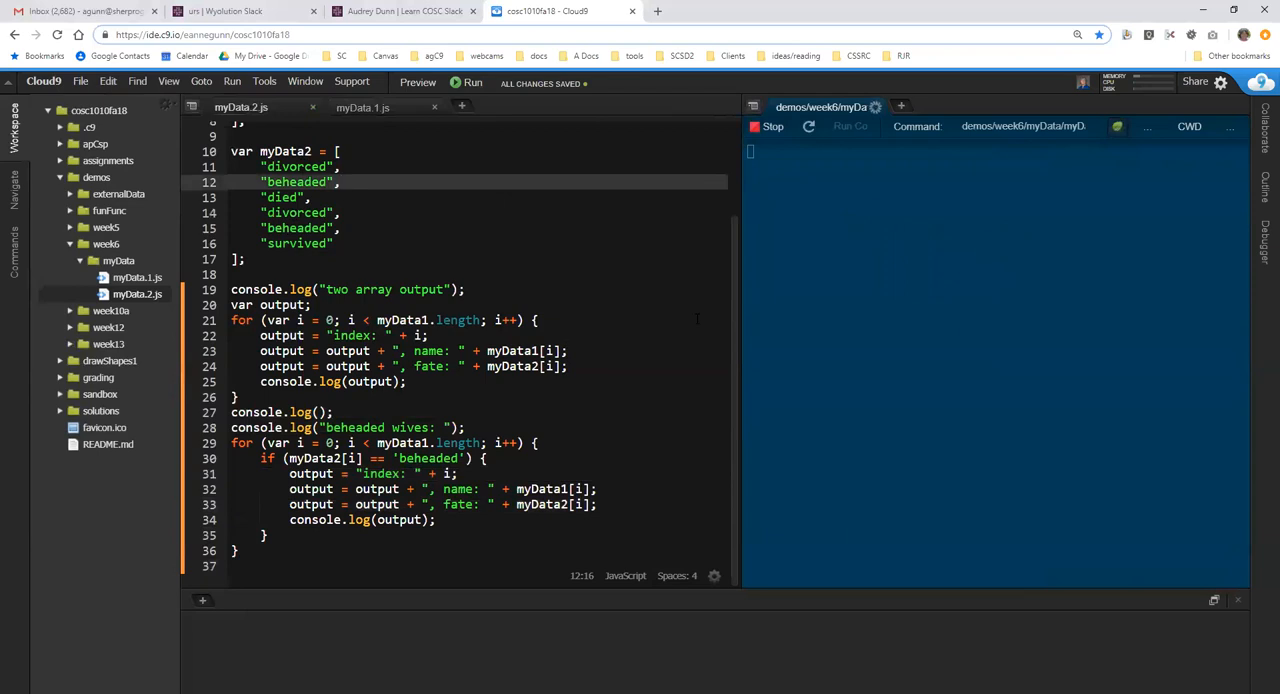
pyautogui.click(466, 84)
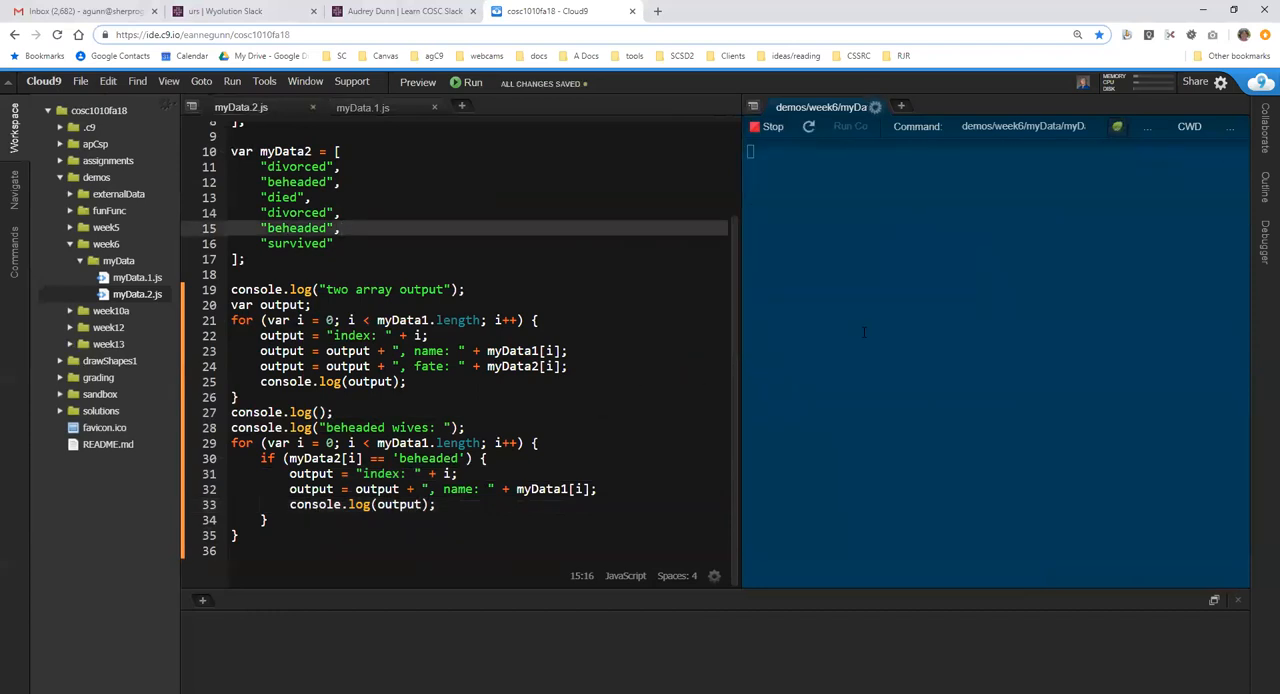
pyautogui.click(466, 82)
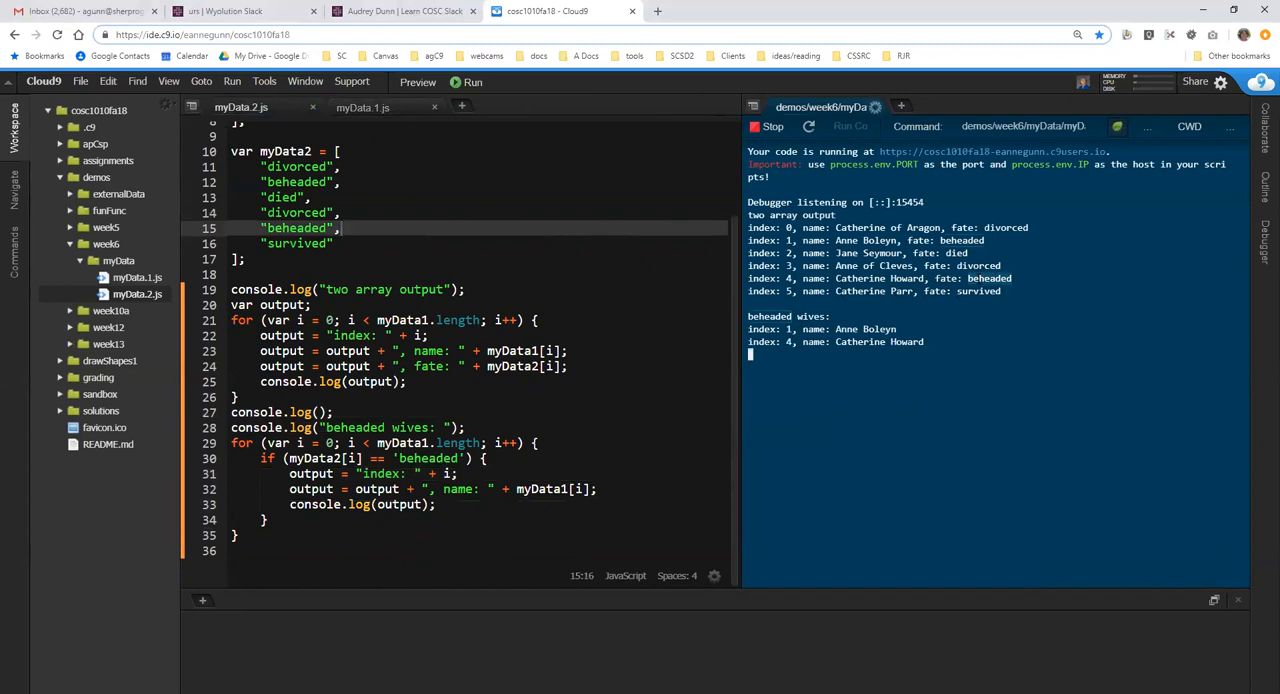
pyautogui.moveTo(748, 288)
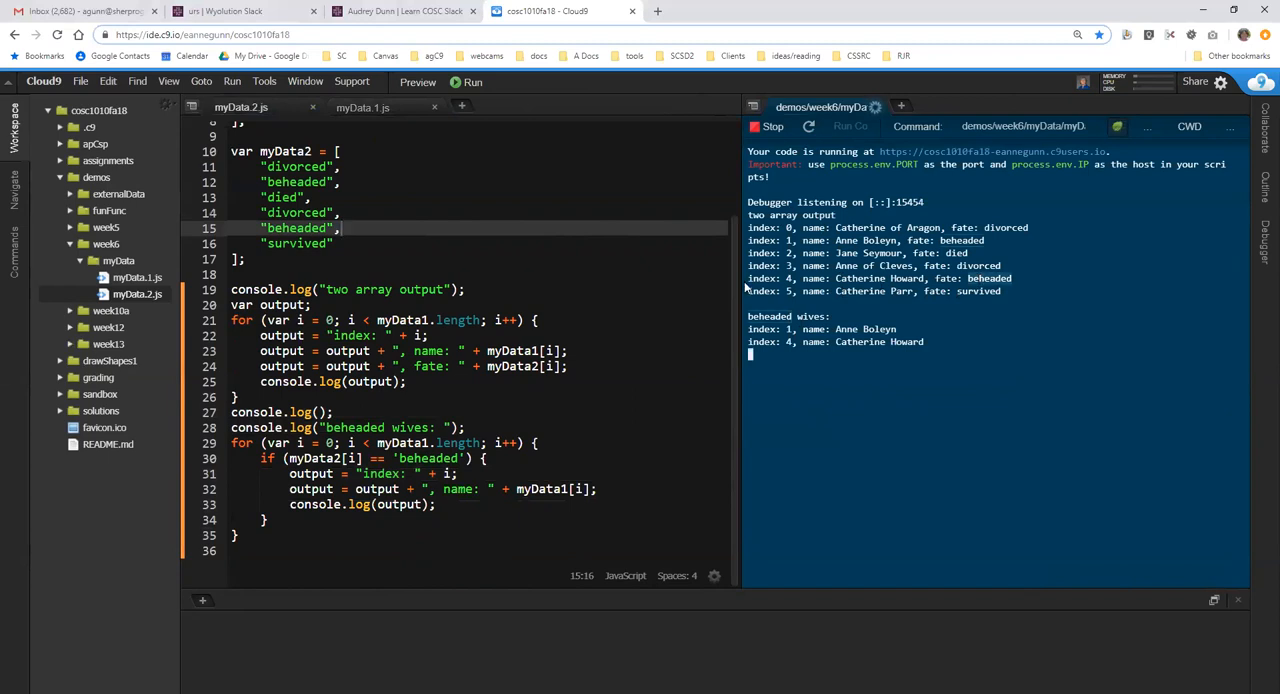